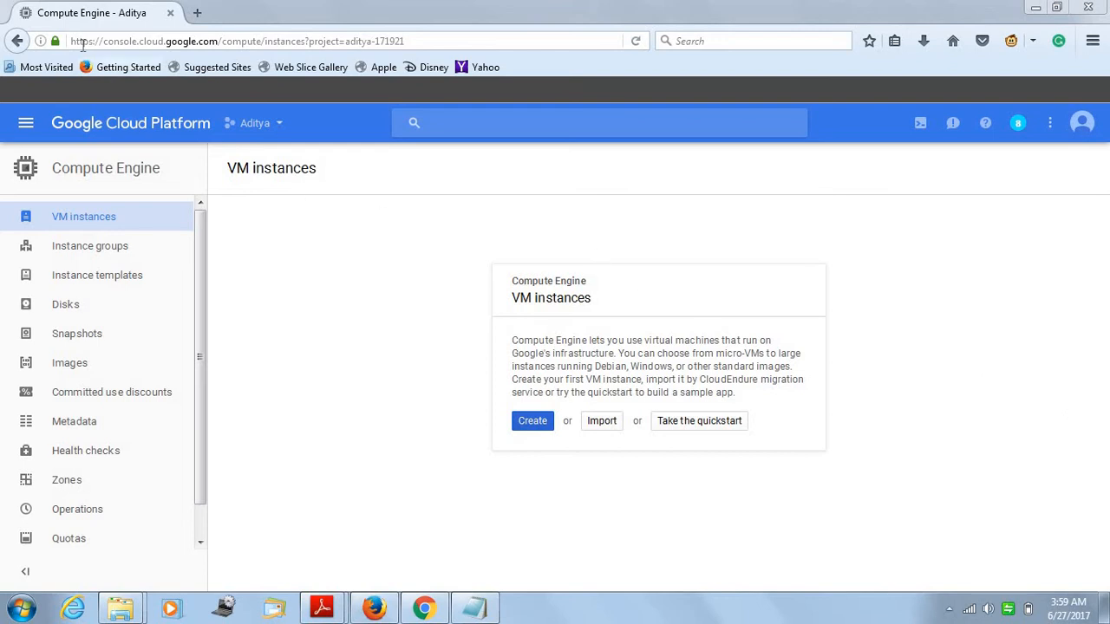
- Reload the VM instances page and abandon creating a new project
left_click(234, 41)
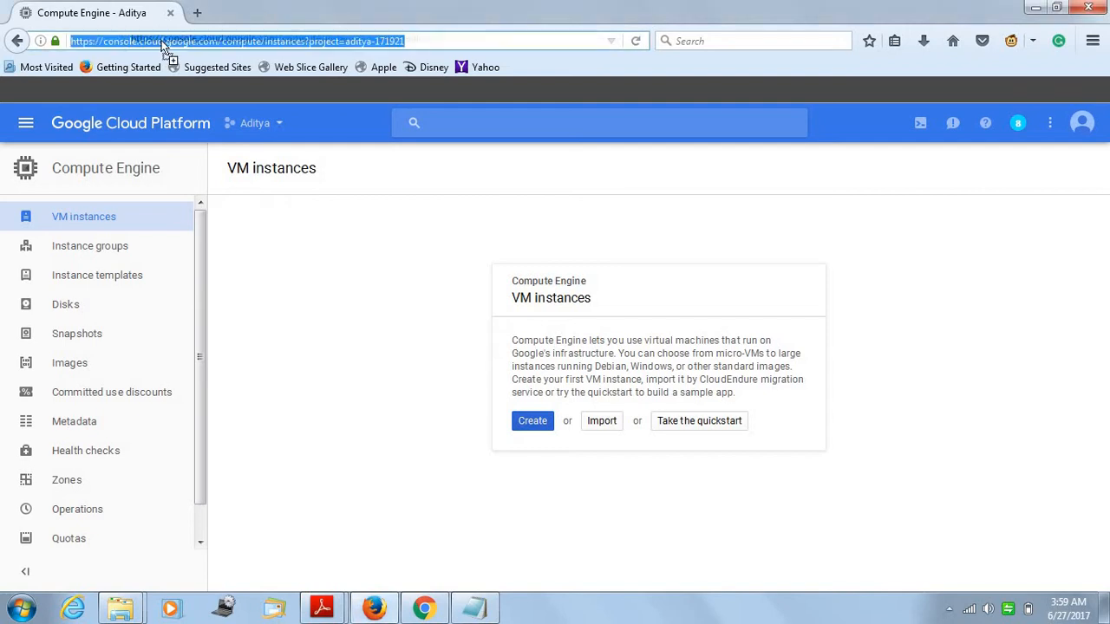
key("Return")
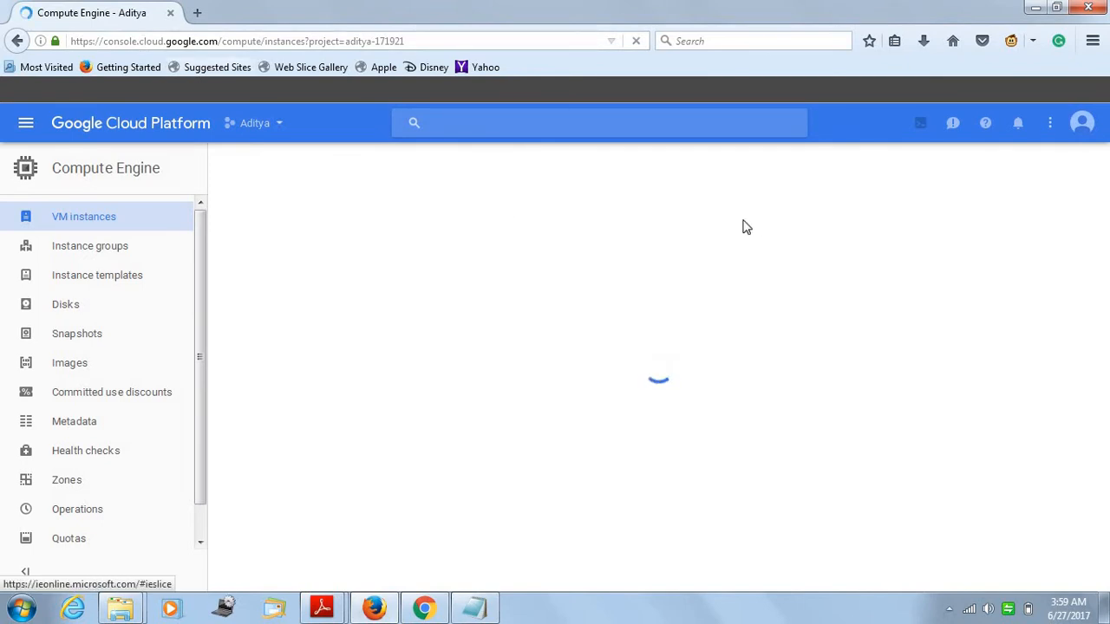
mouse_move(800, 250)
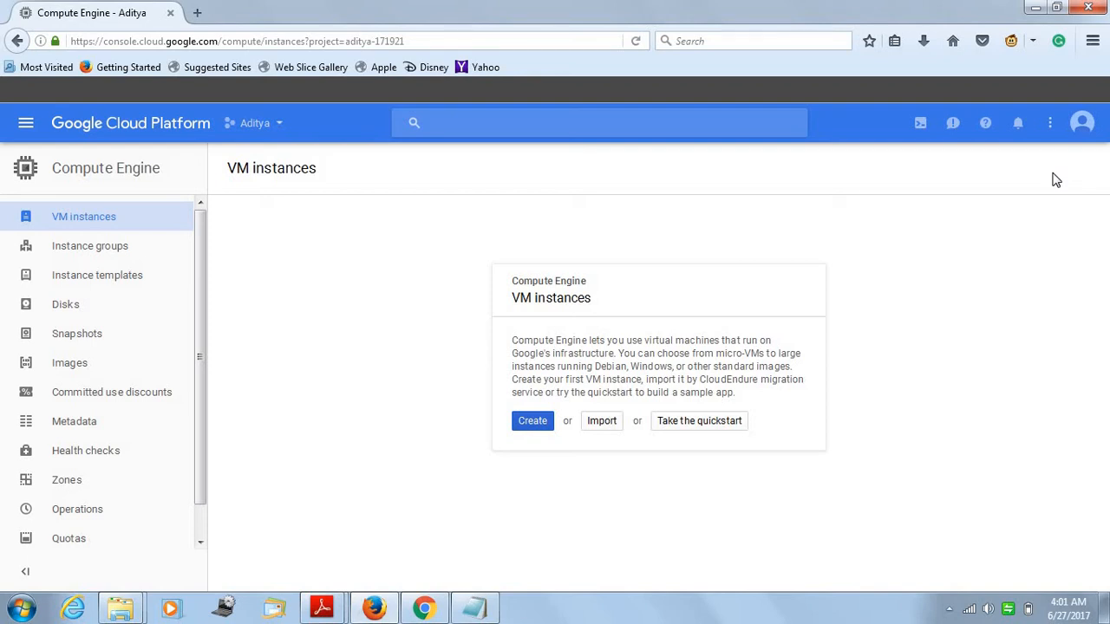
mouse_move(338, 206)
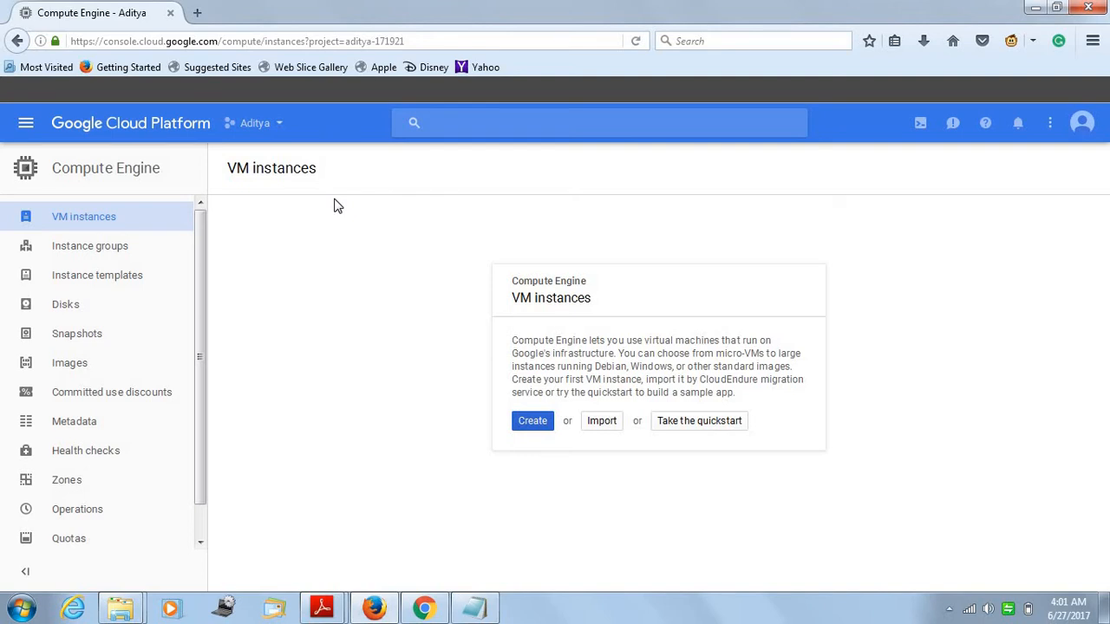
mouse_move(271, 122)
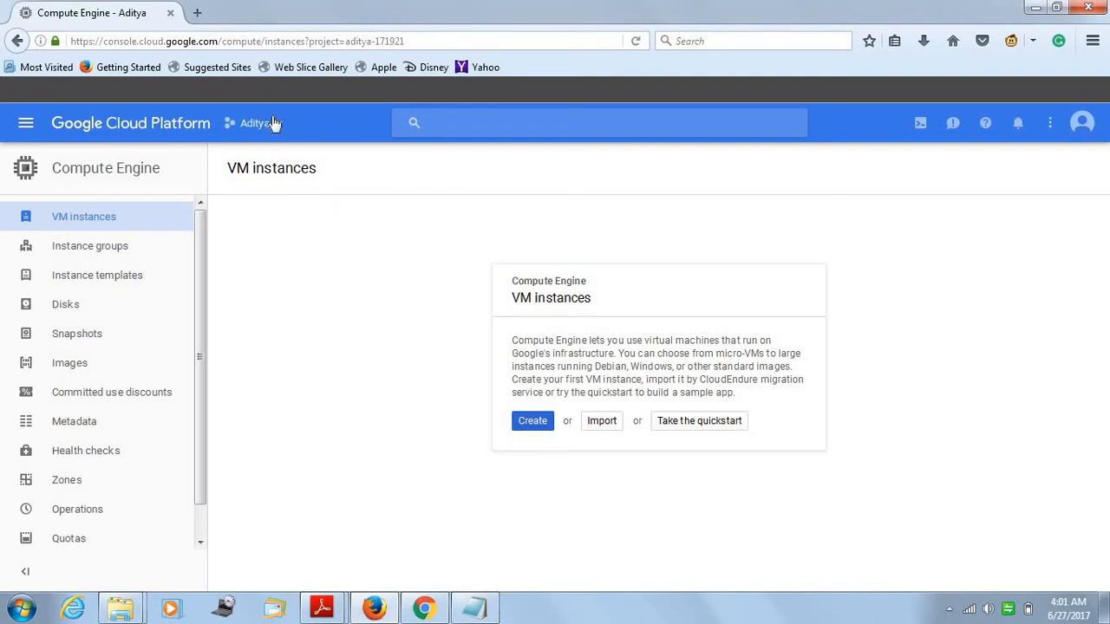
left_click(254, 122)
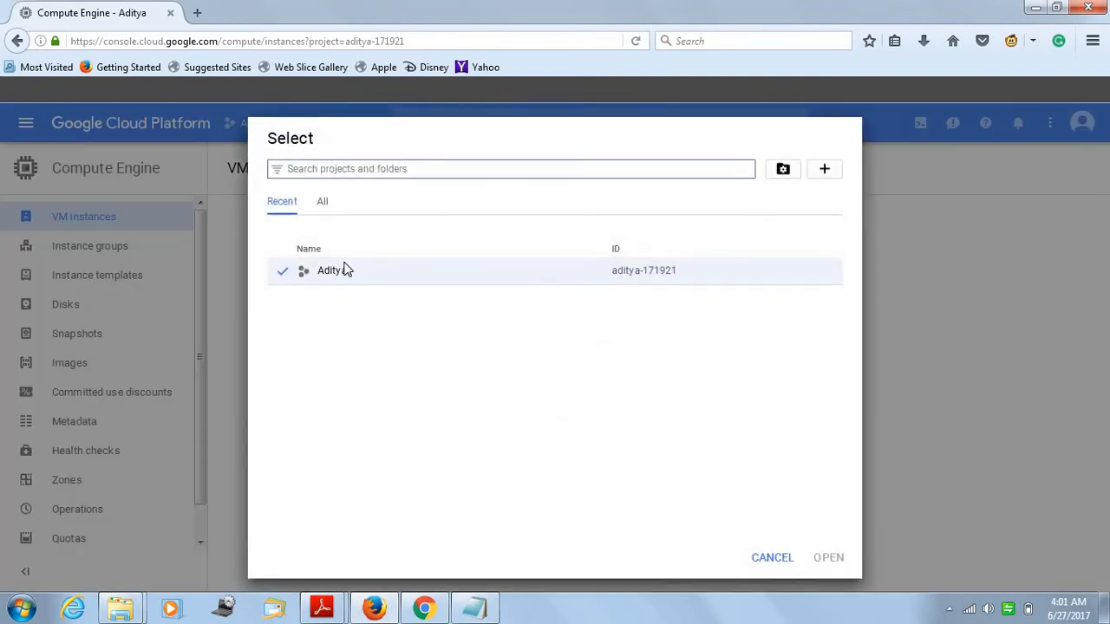
mouse_move(823, 169)
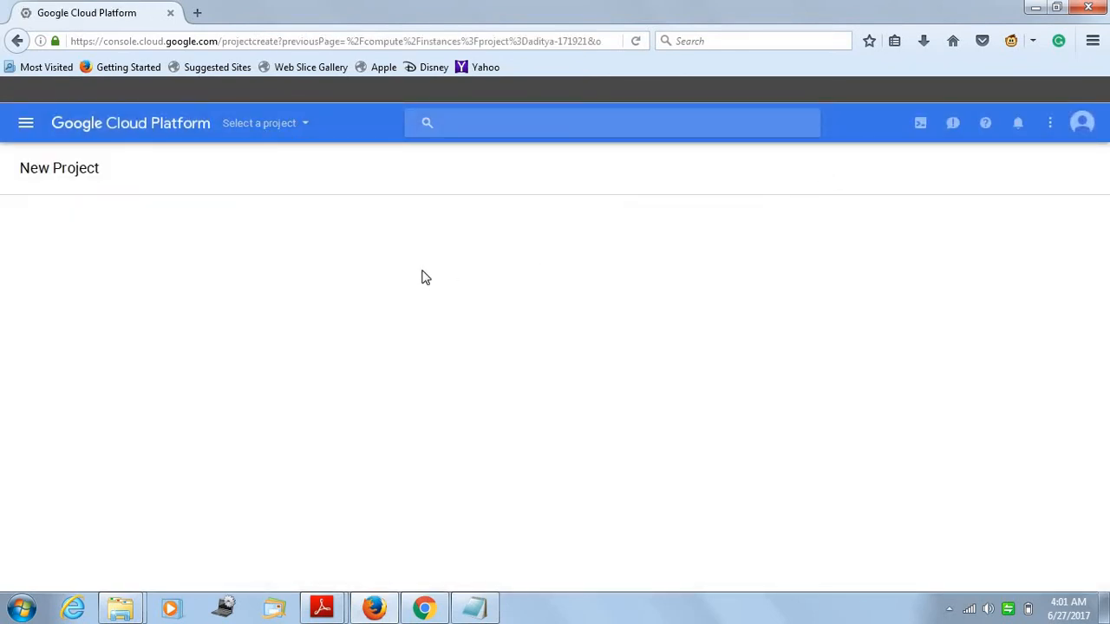
mouse_move(297, 122)
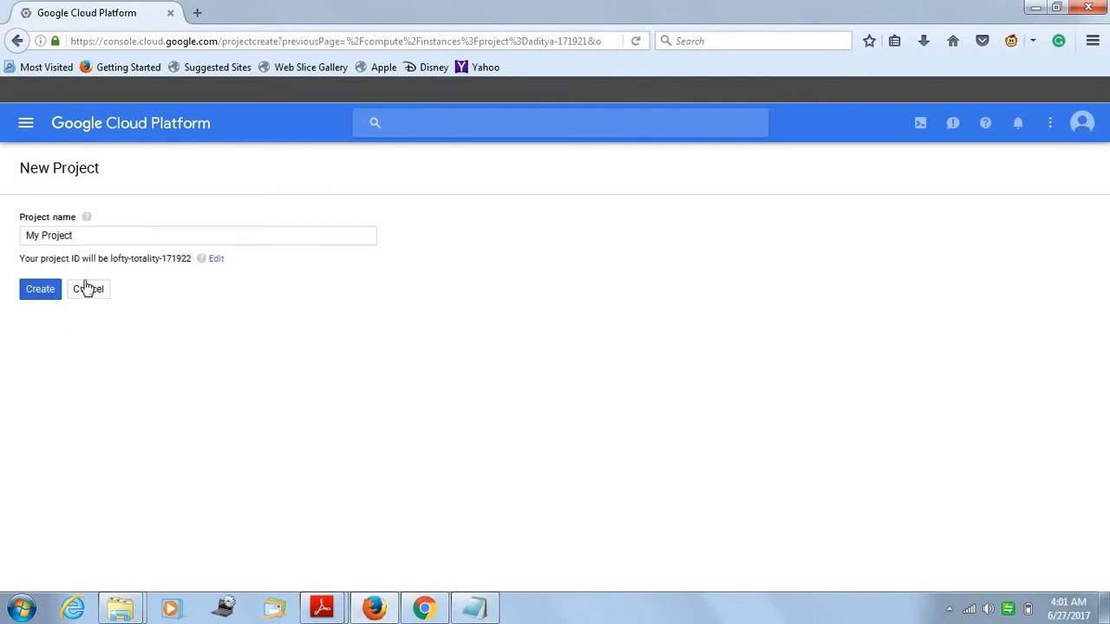
left_click(89, 289)
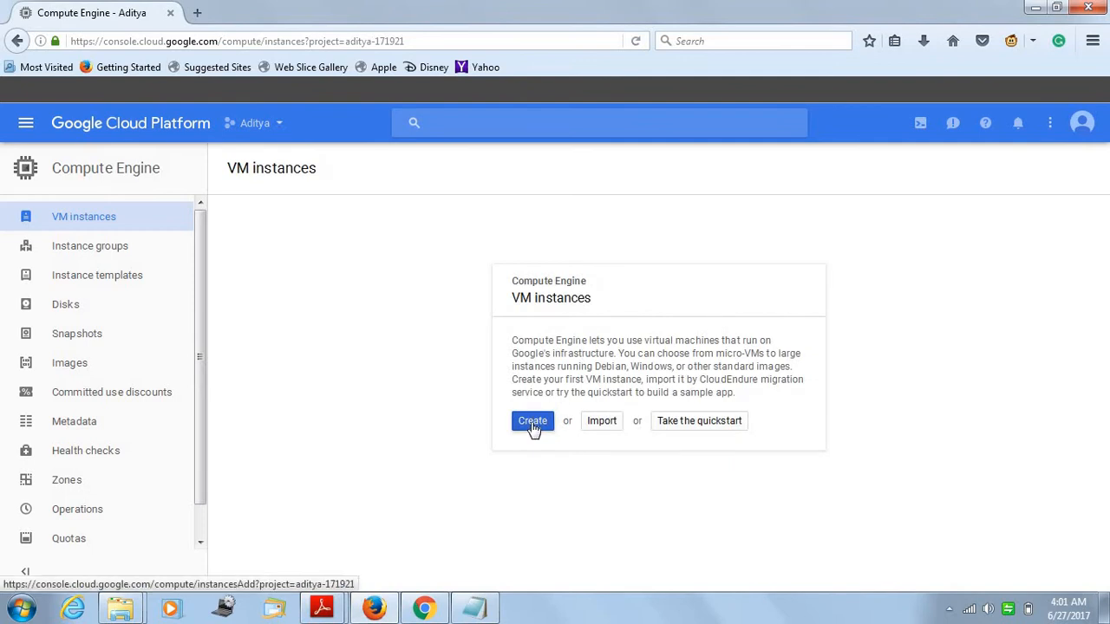
- Start a new VM instance in zone us-west1-b with the 8 vCPU, 30 GB machine type
left_click(533, 421)
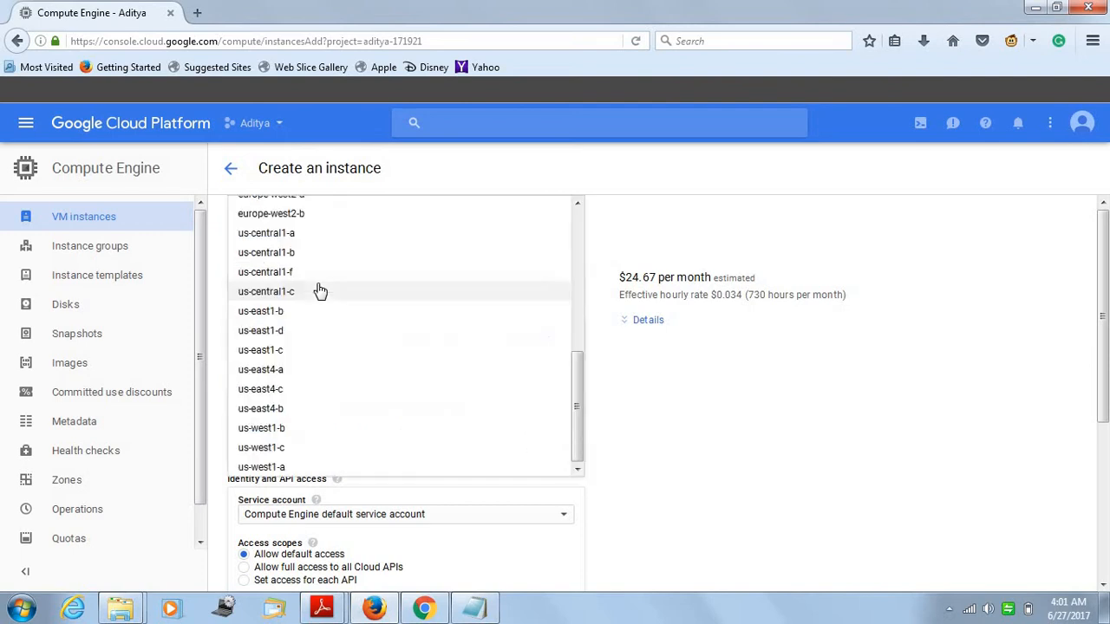
mouse_move(292, 428)
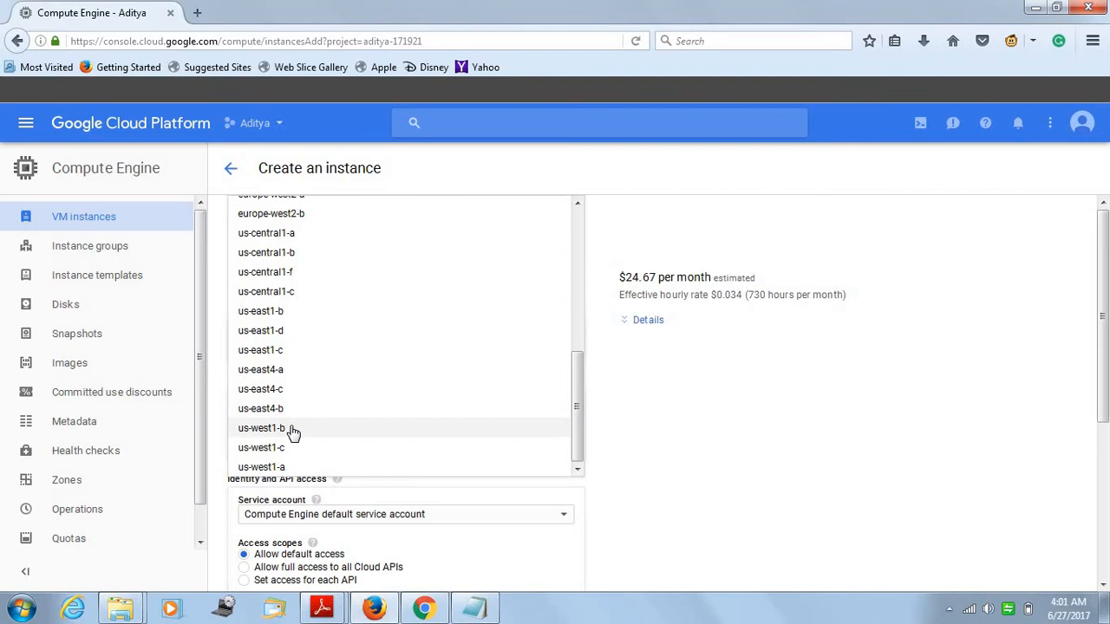
left_click(261, 427)
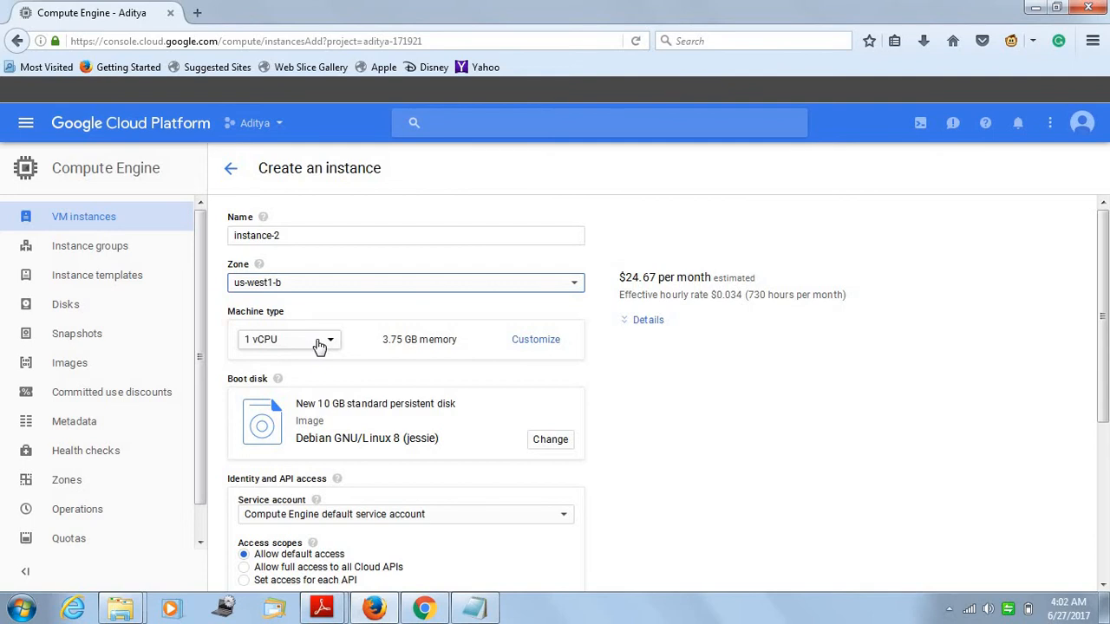
left_click(290, 339)
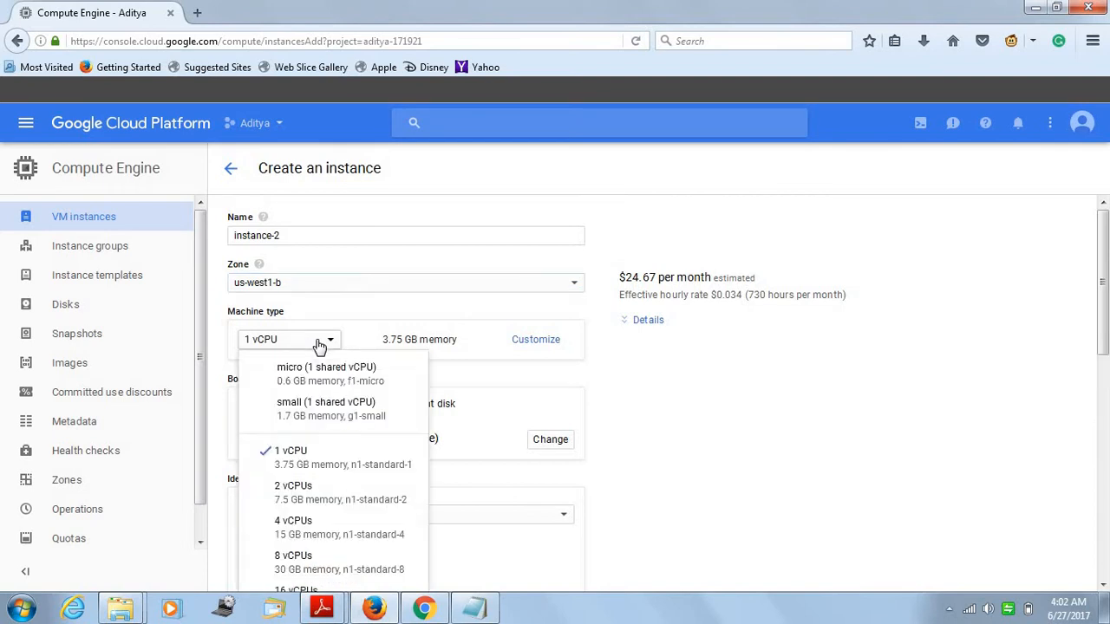
mouse_move(293, 562)
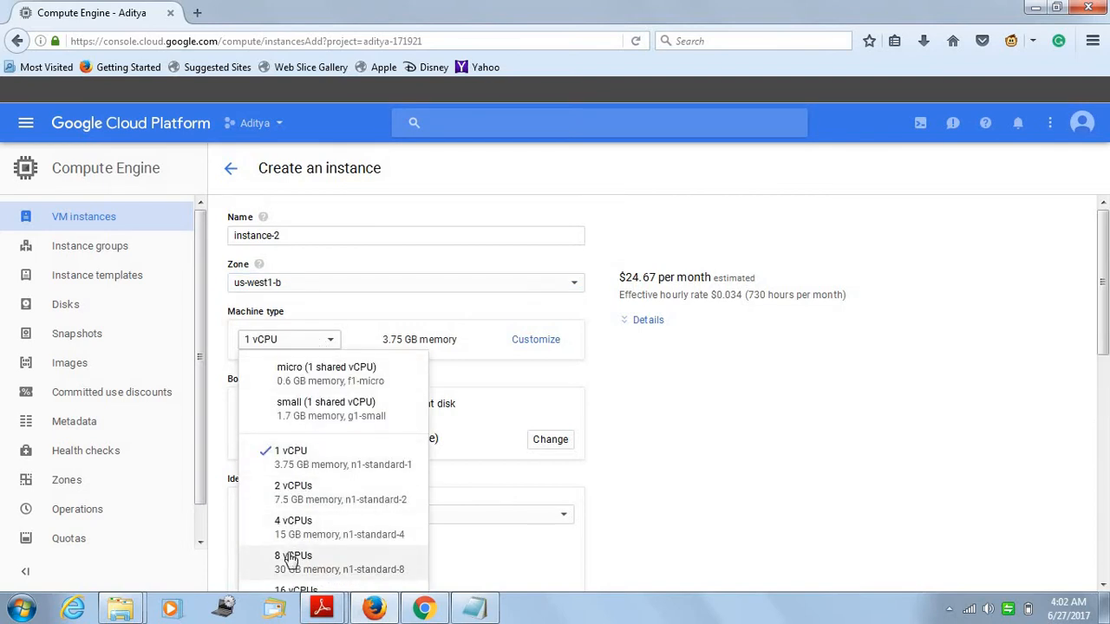
left_click(293, 559)
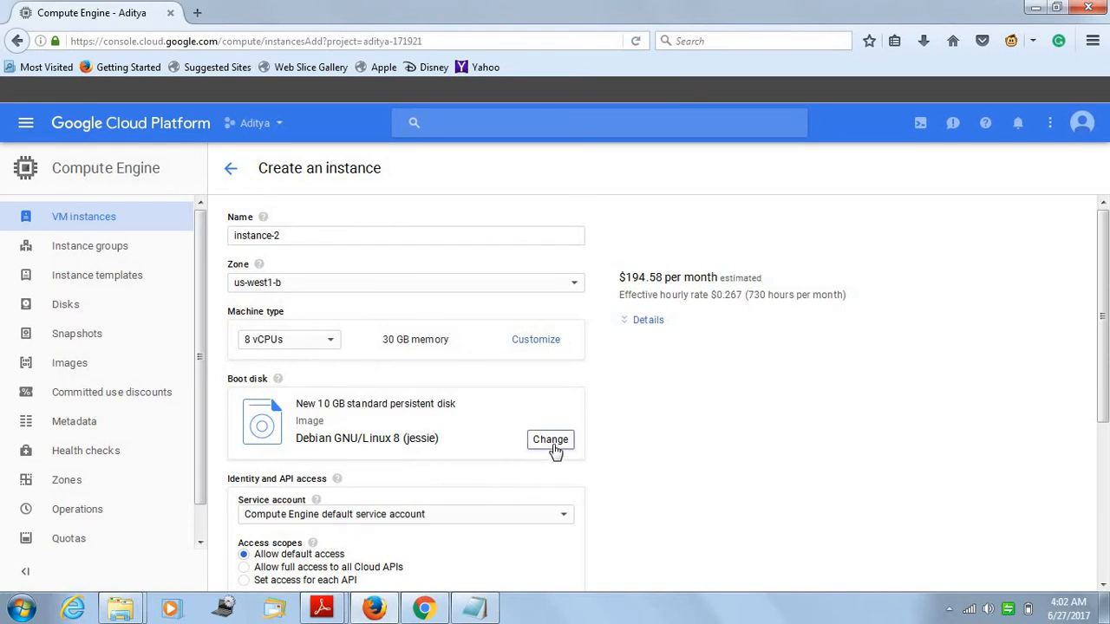
- Set instance-2's boot disk image to Ubuntu 16.04 LTS
left_click(550, 439)
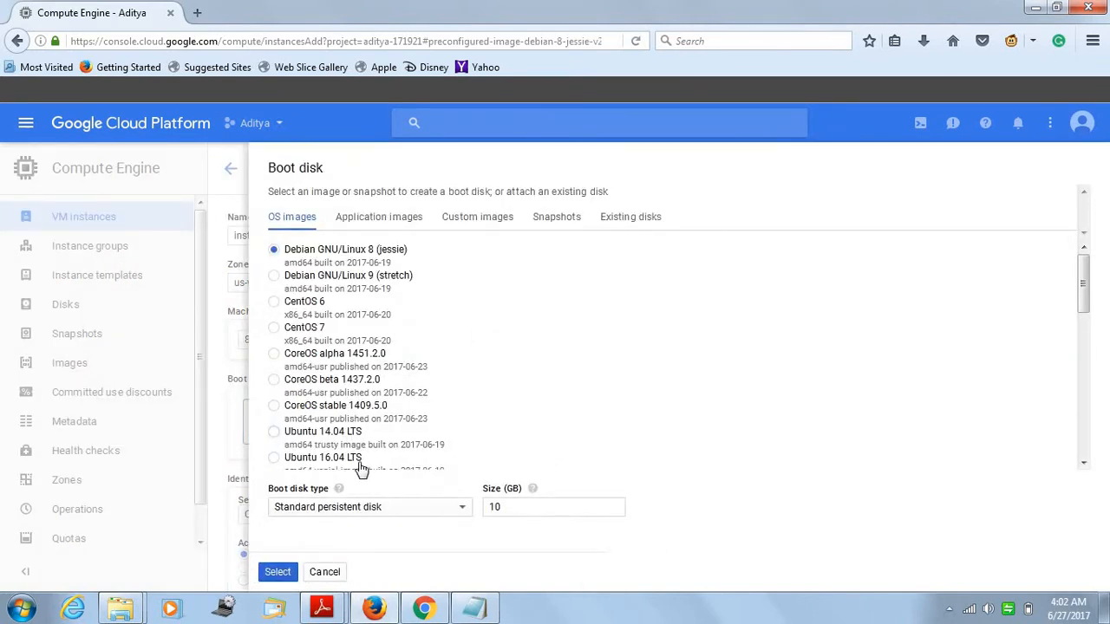
left_click(274, 457)
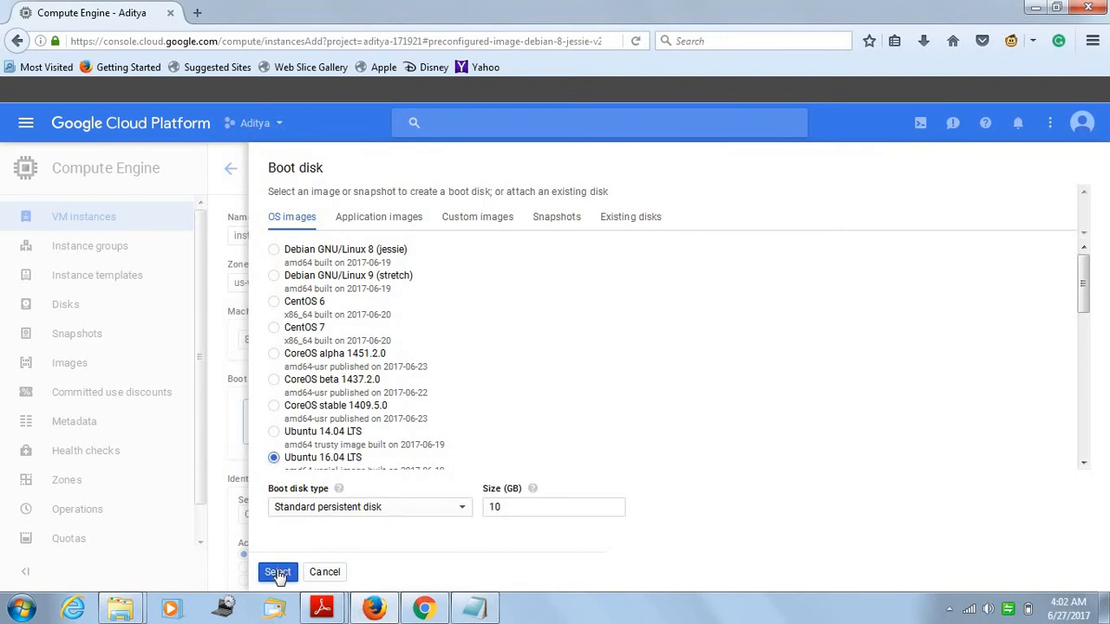
left_click(276, 572)
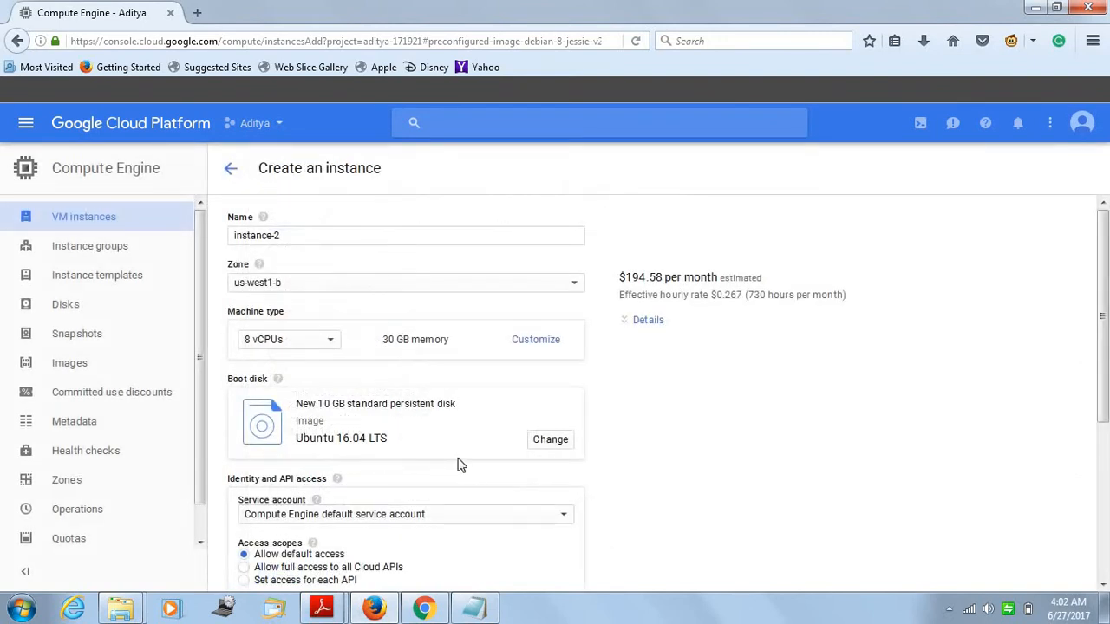
- Review the Disks options and create instance-2
scroll("down", 3)
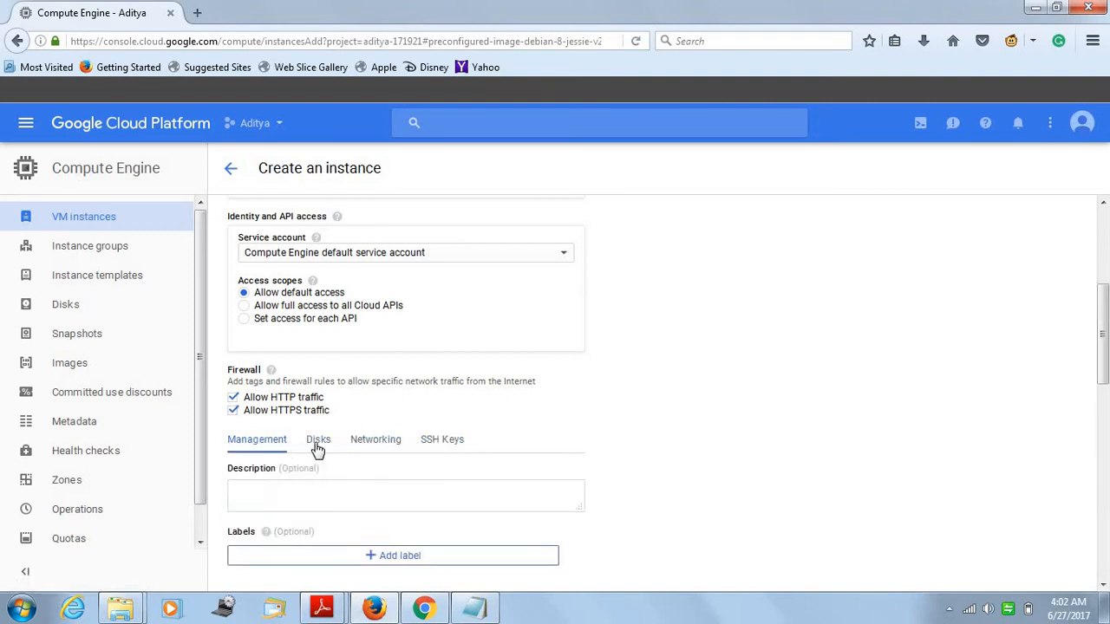
left_click(318, 438)
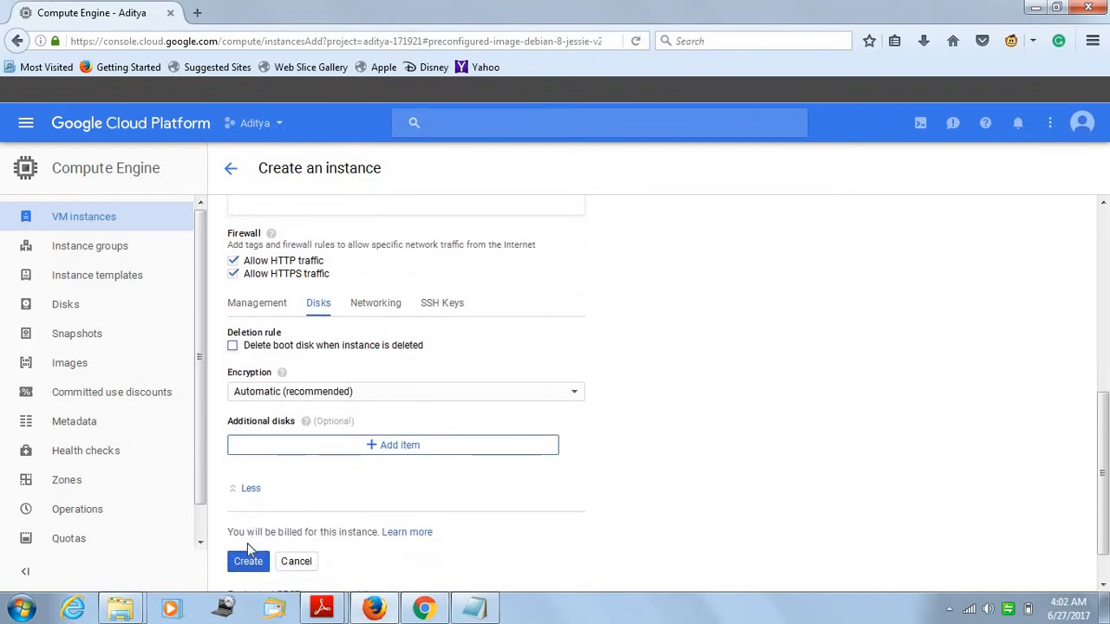
left_click(248, 561)
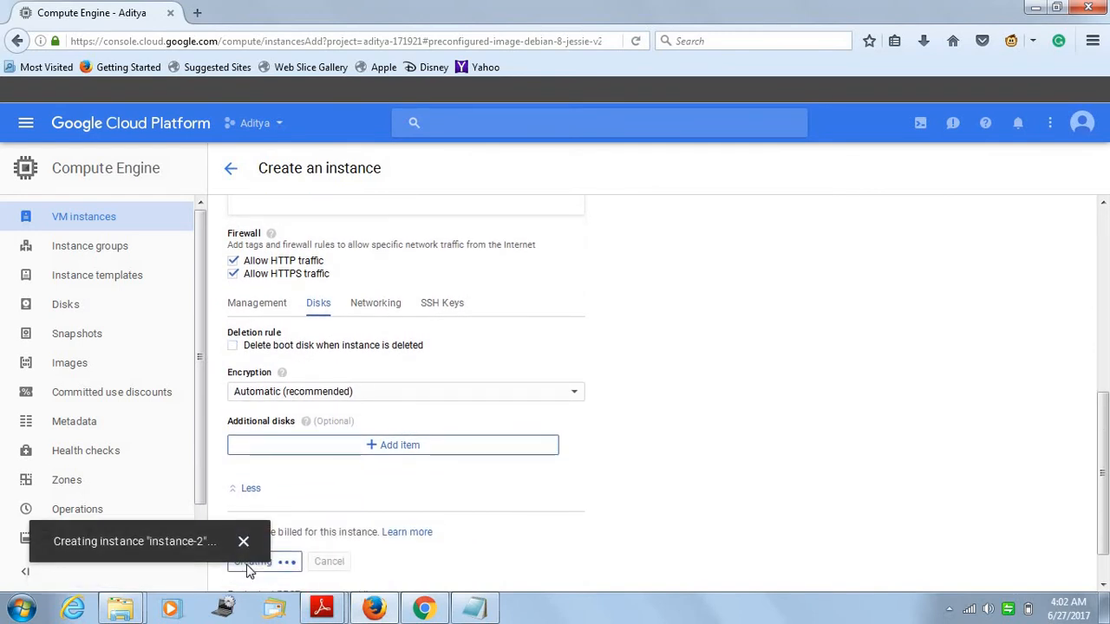
left_click(252, 561)
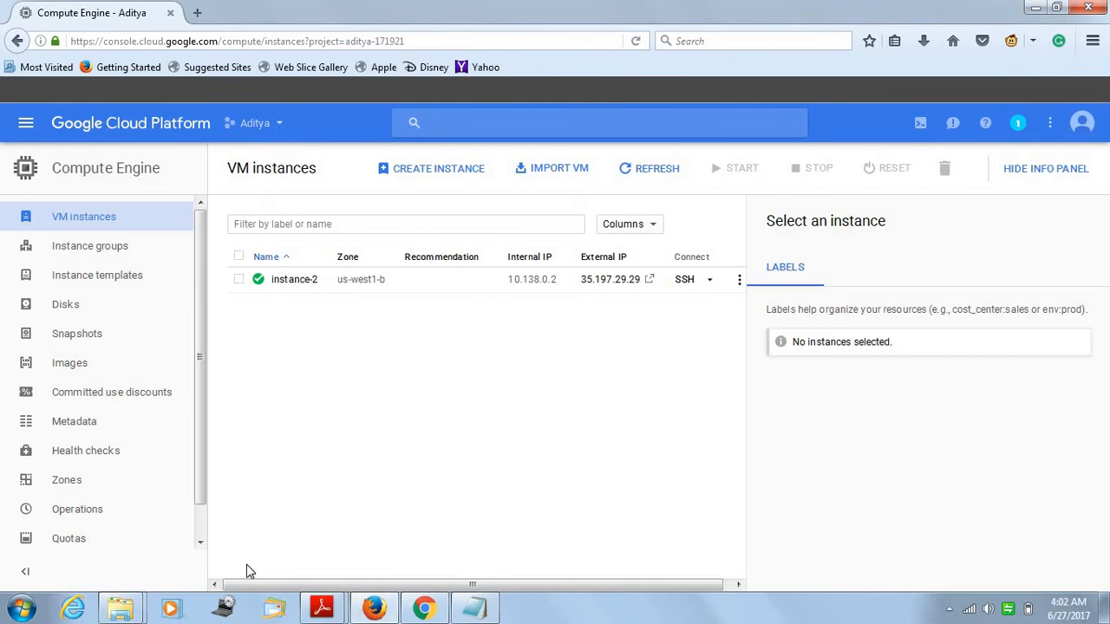
mouse_move(449, 432)
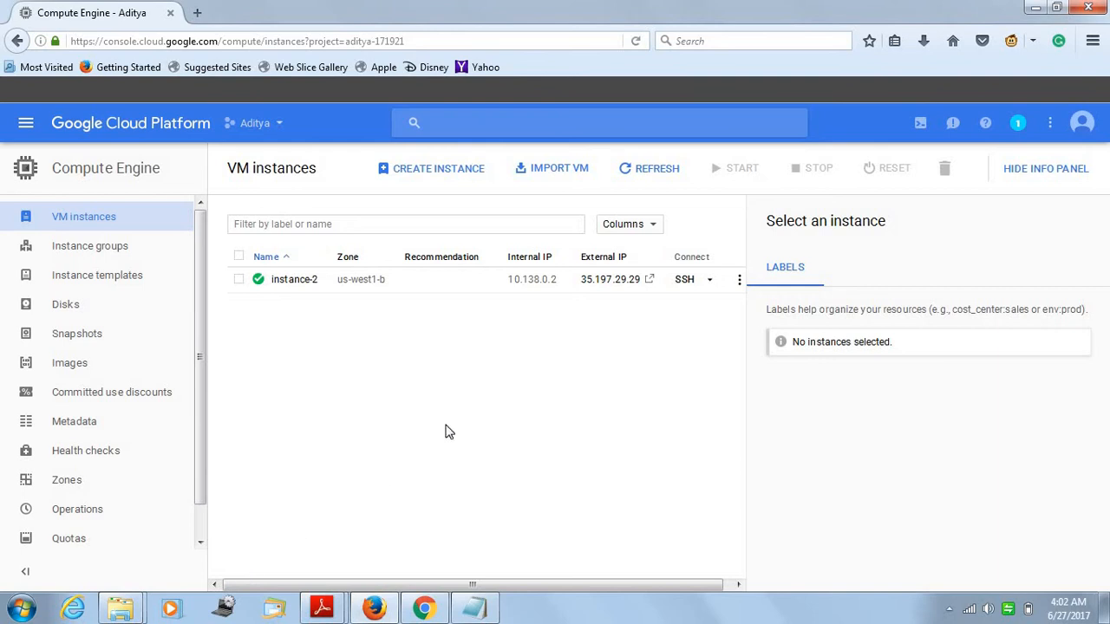
mouse_move(596, 310)
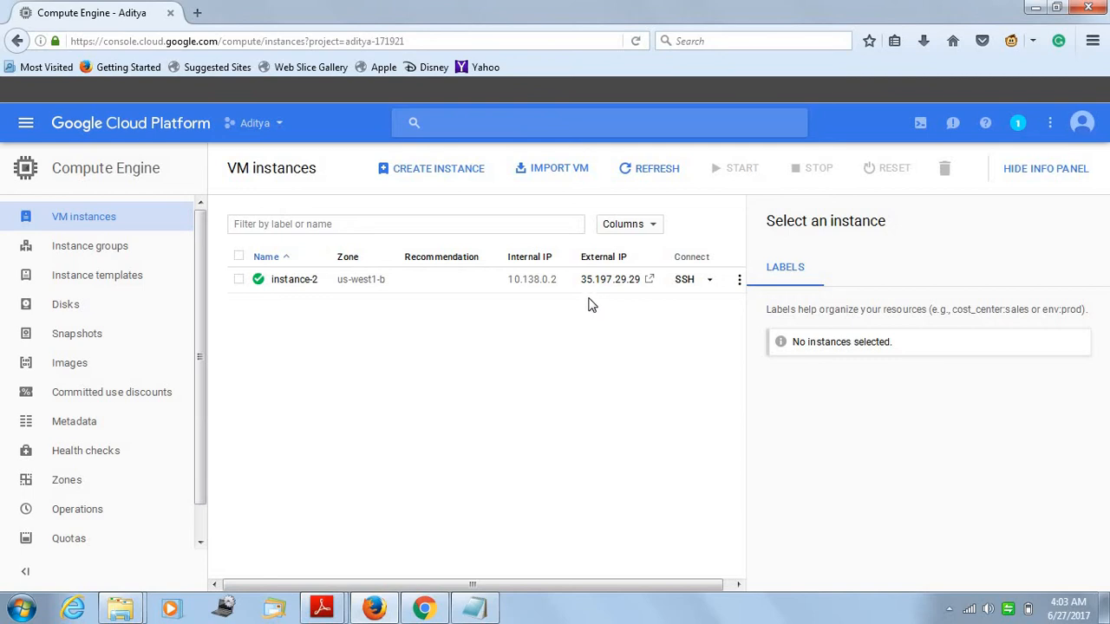
mouse_move(619, 305)
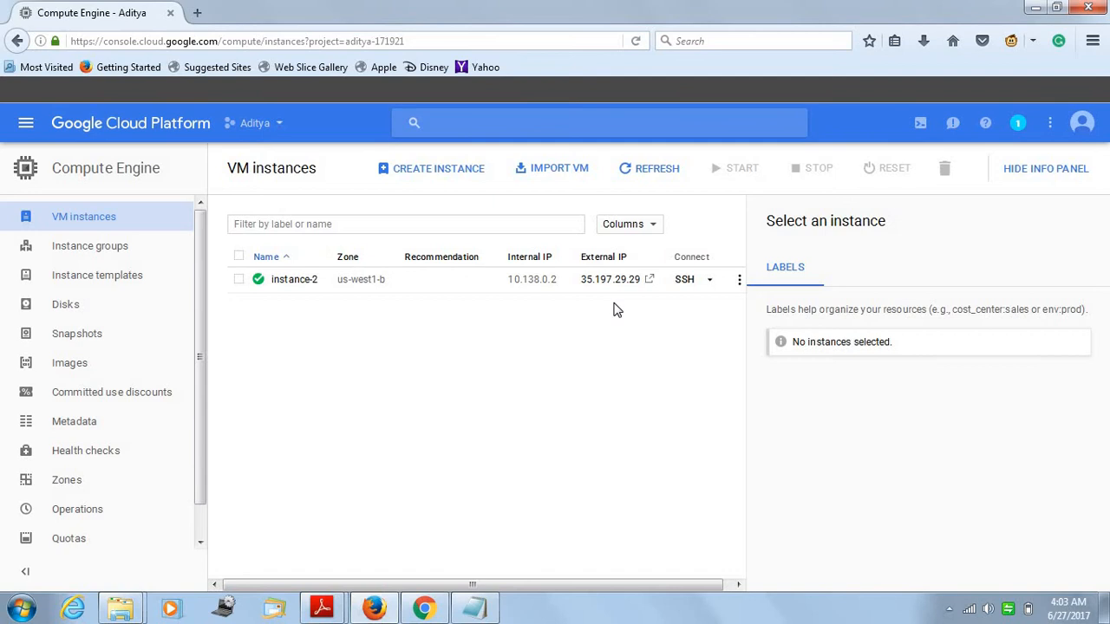
mouse_move(686, 305)
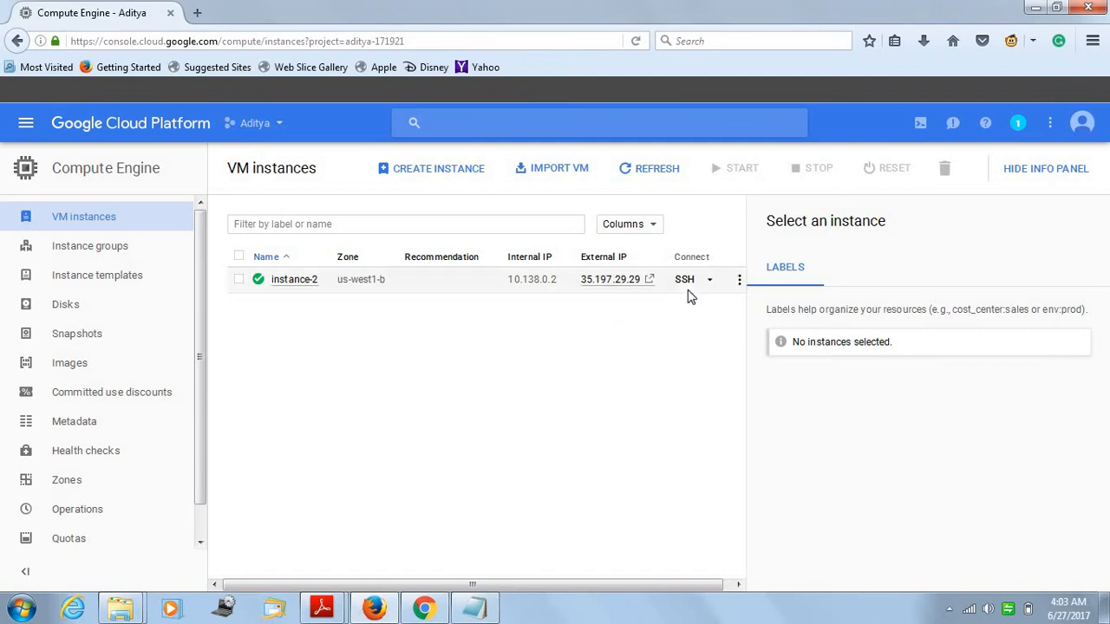
mouse_move(364, 407)
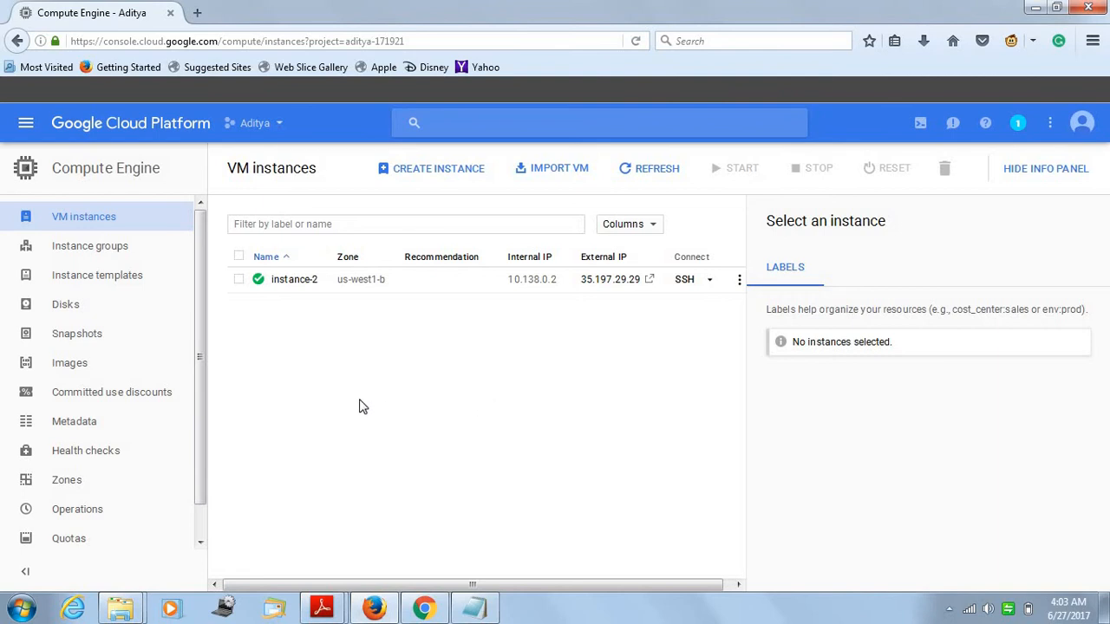
mouse_move(238, 295)
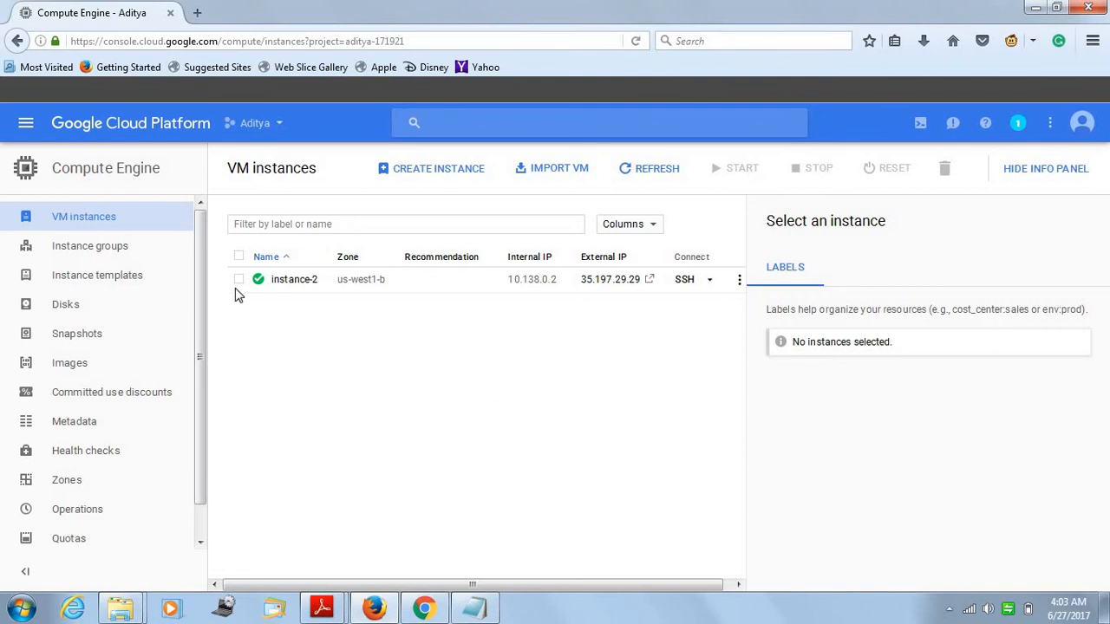
mouse_move(242, 289)
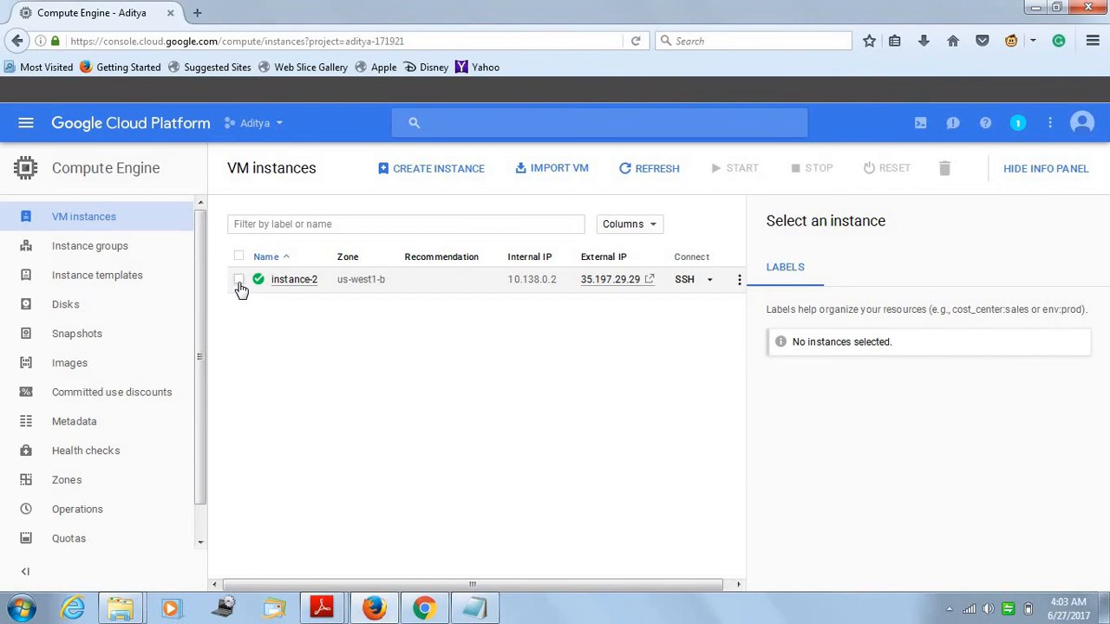
left_click(239, 278)
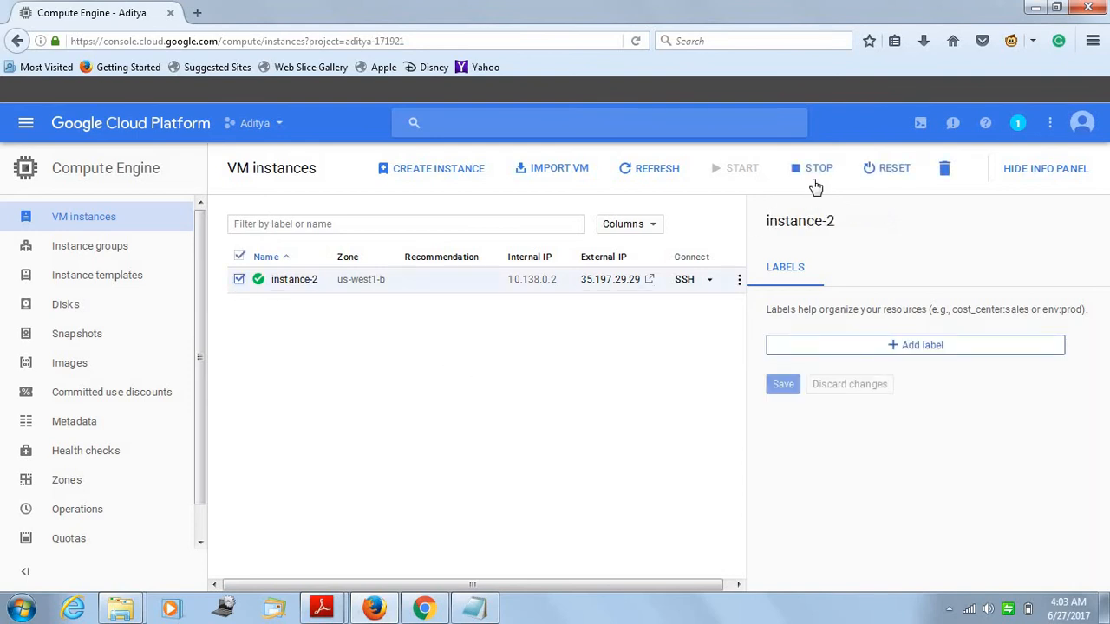
mouse_move(248, 324)
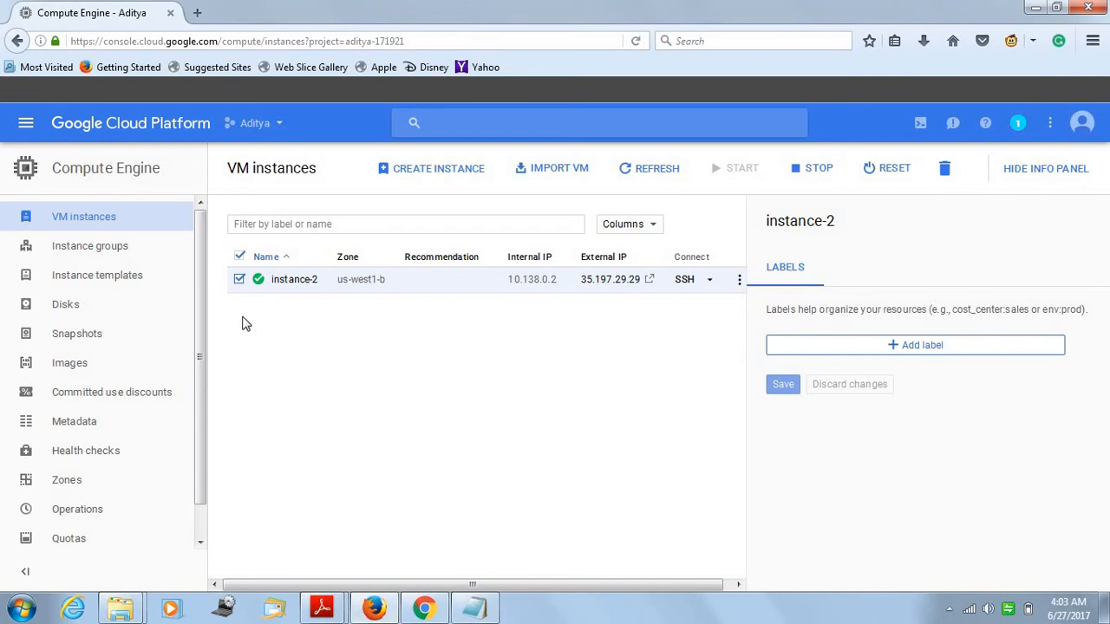
mouse_move(771, 176)
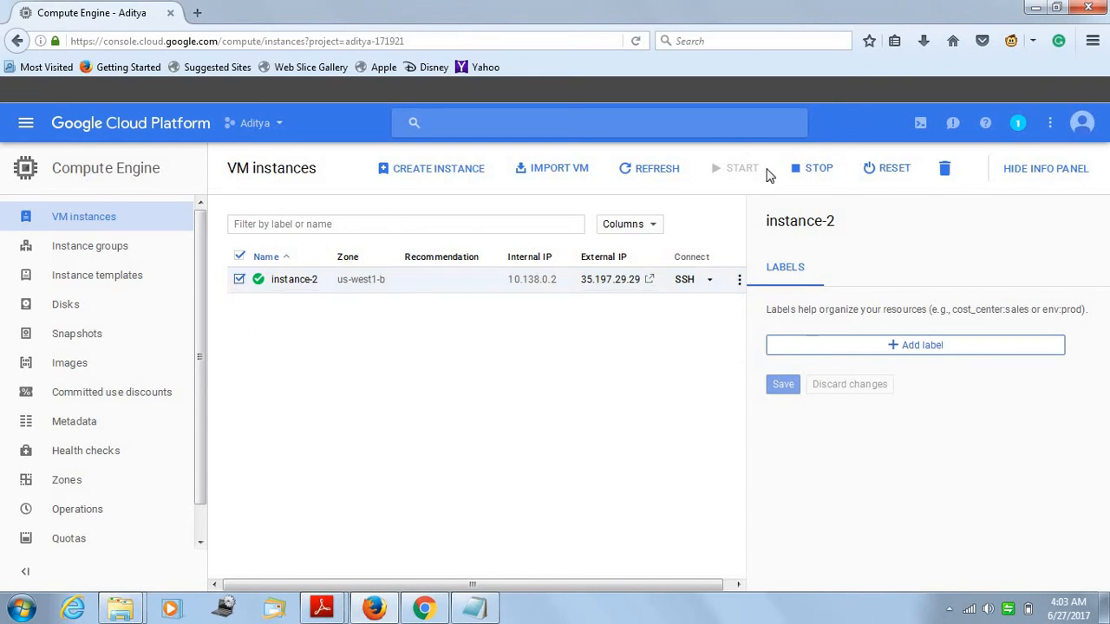
left_click(818, 168)
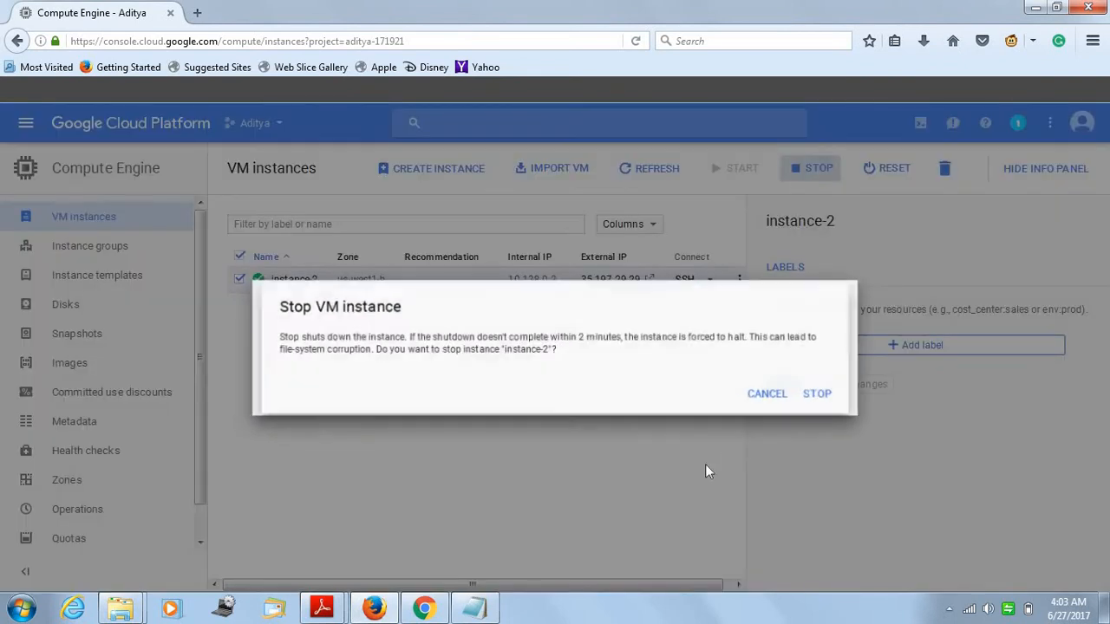
mouse_move(780, 396)
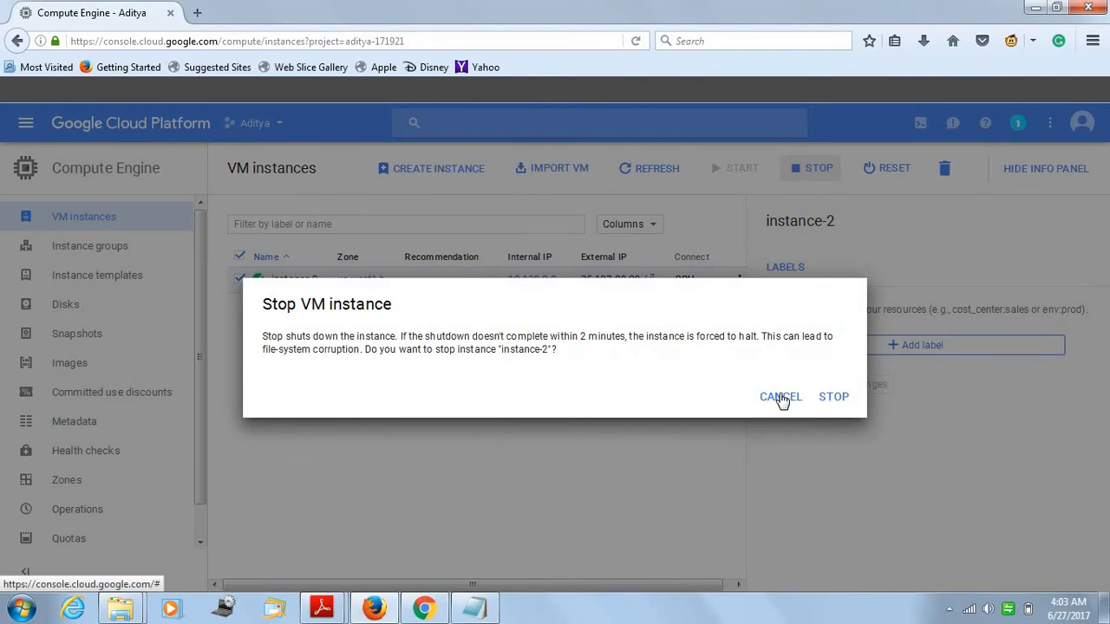
left_click(781, 396)
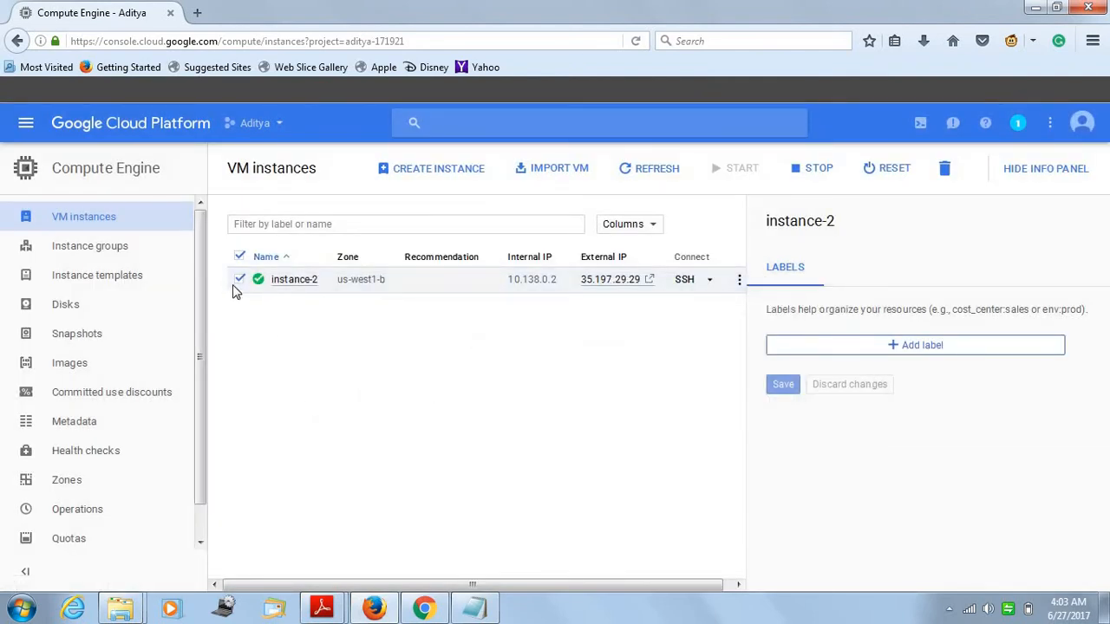
left_click(240, 279)
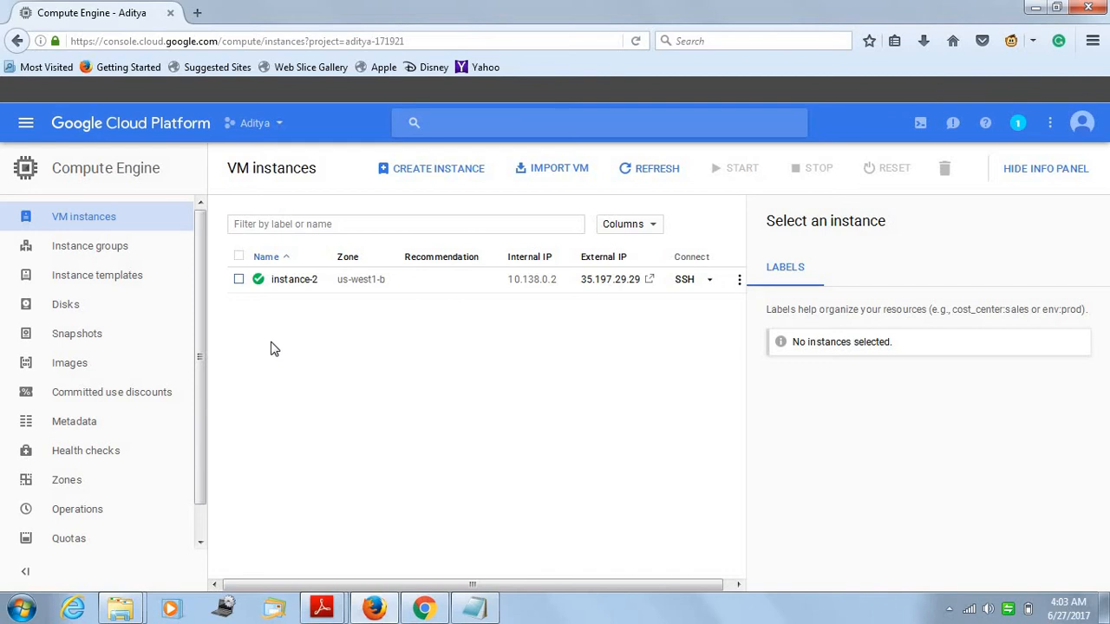
mouse_move(247, 346)
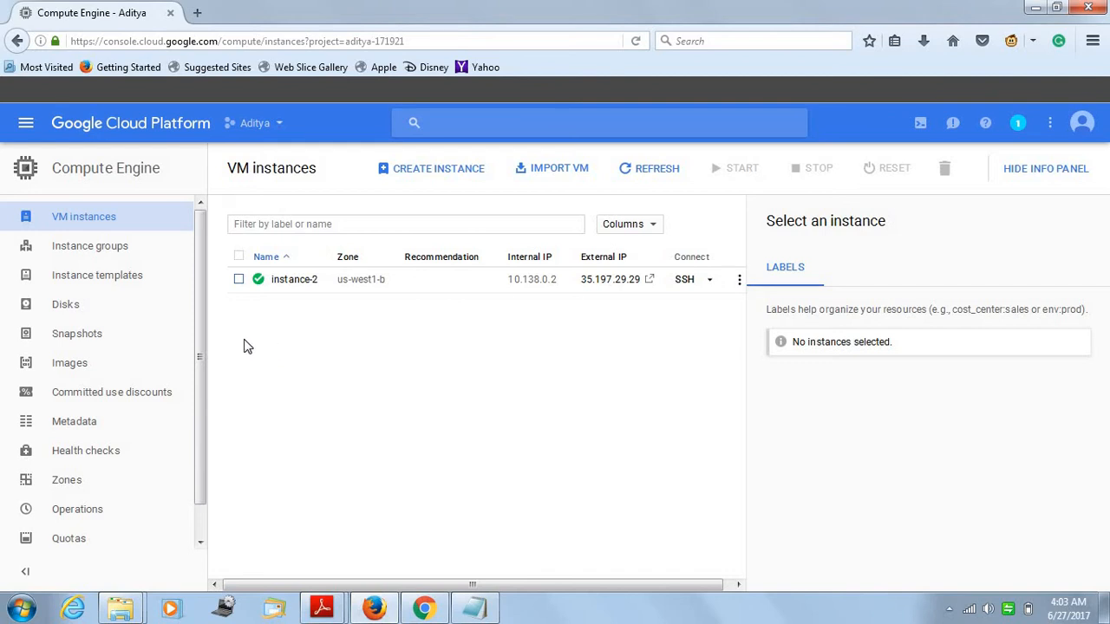
mouse_move(26, 123)
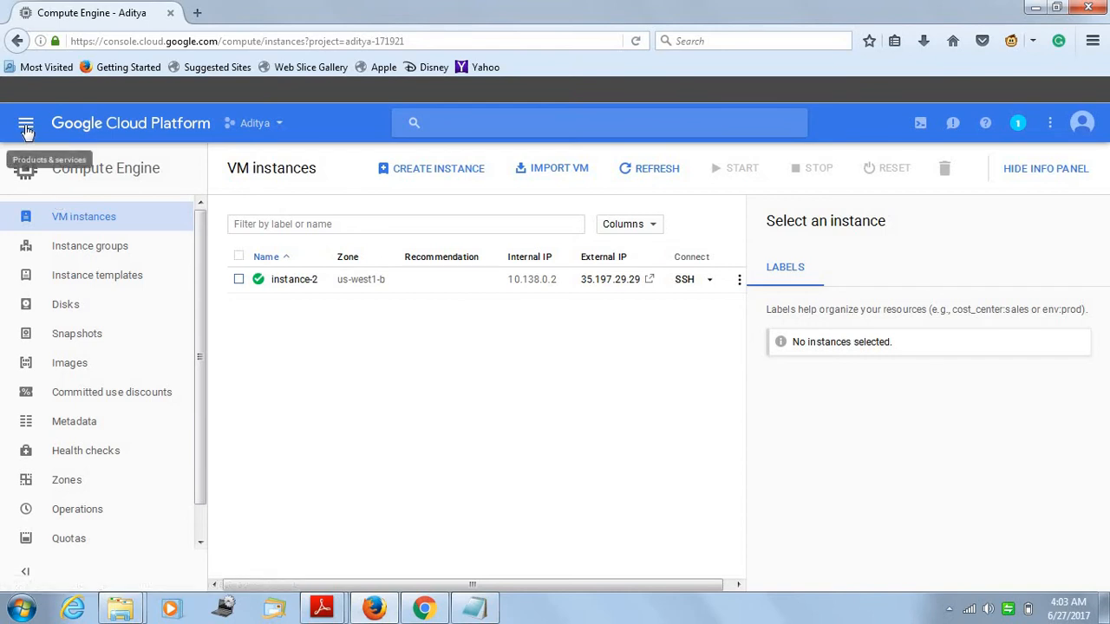
- Go to the Networking section's VPC networks page from the Products & services menu
left_click(26, 123)
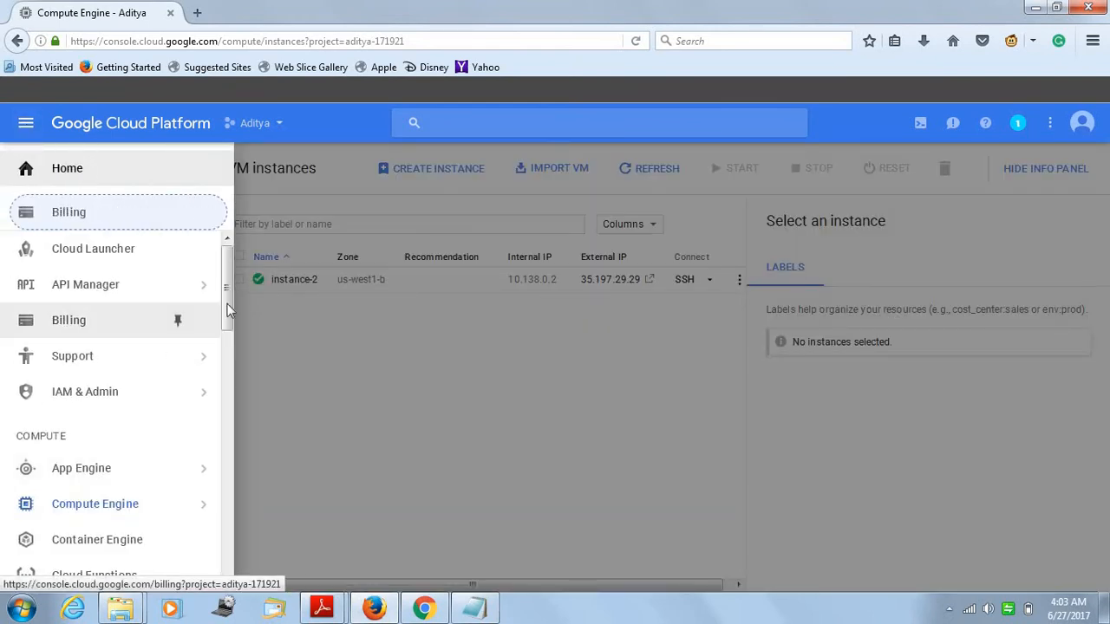
scroll("down", 3)
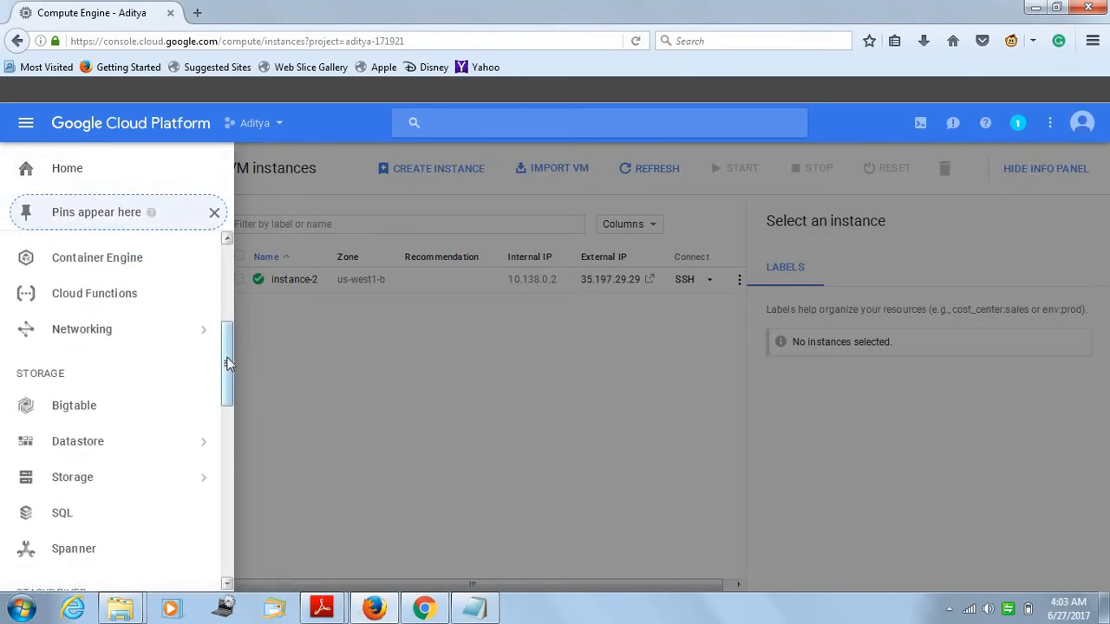
mouse_move(82, 329)
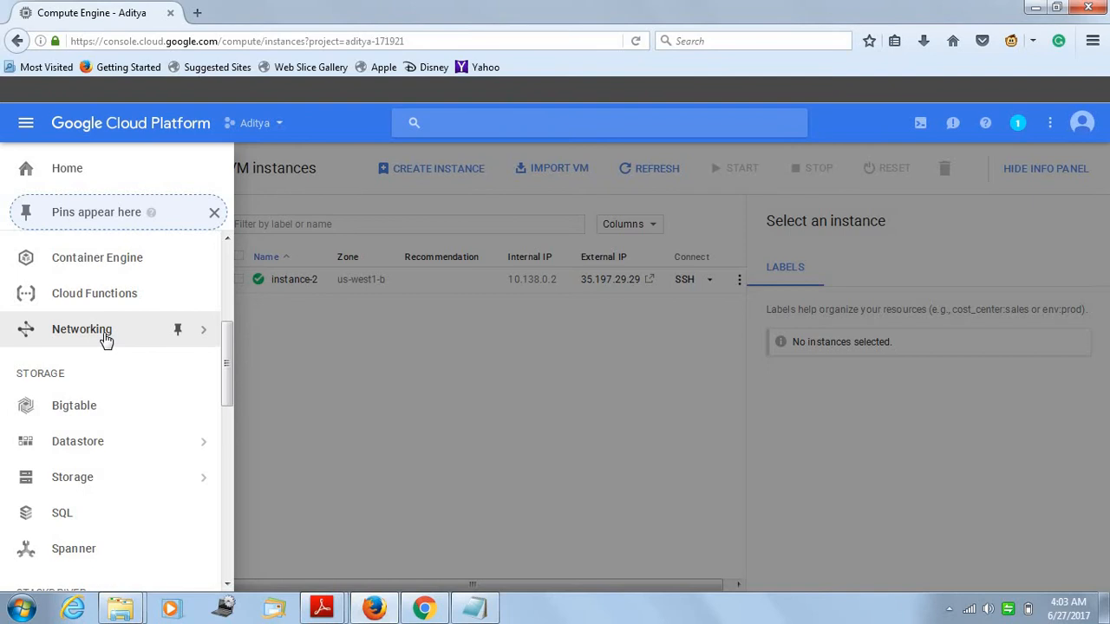
left_click(81, 328)
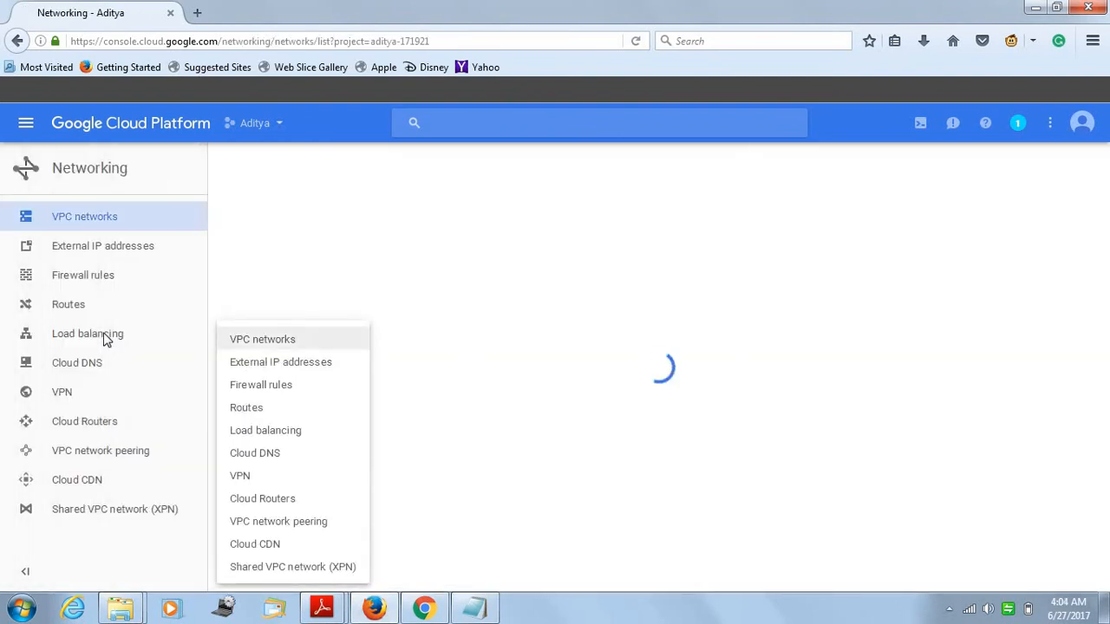
mouse_move(93, 250)
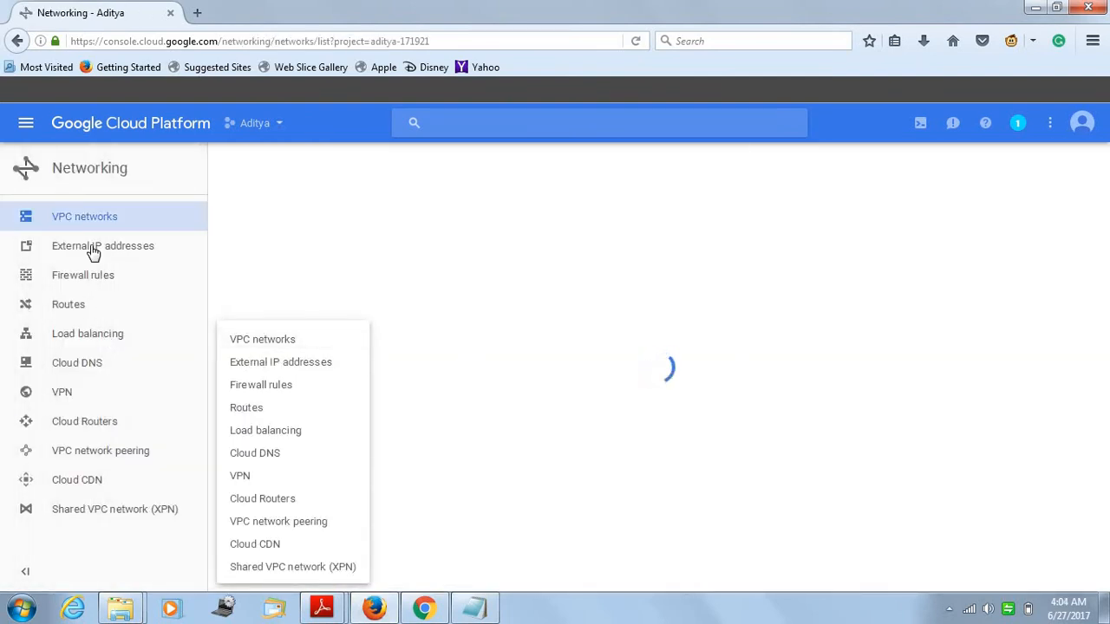
- Reserve instance-2's external IP 35.197.29.29 as static address aditya2
left_click(103, 245)
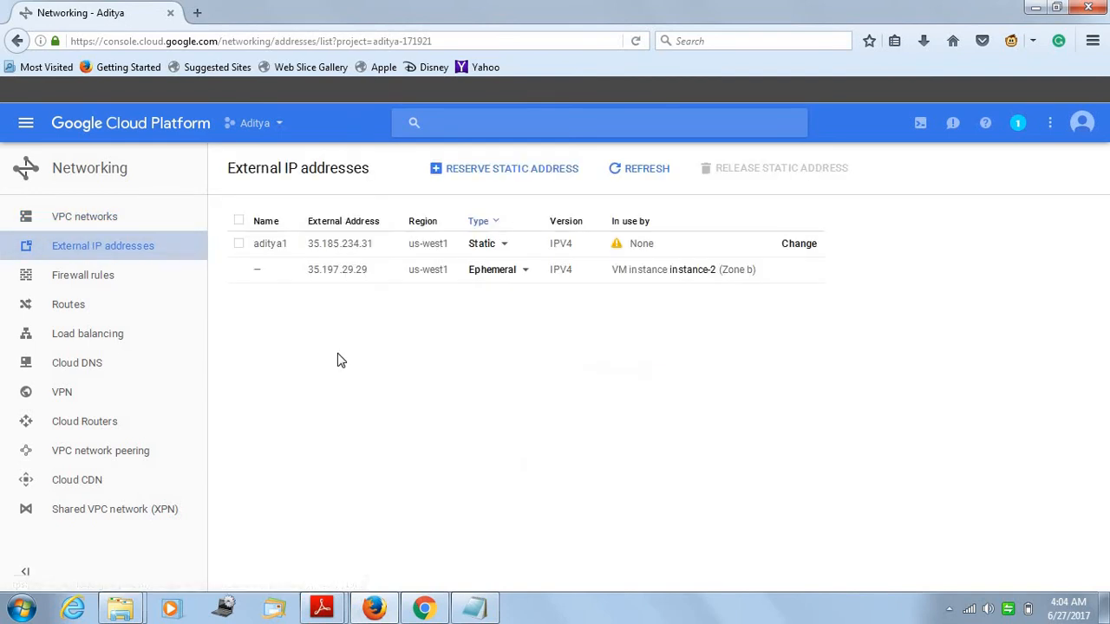
mouse_move(450, 337)
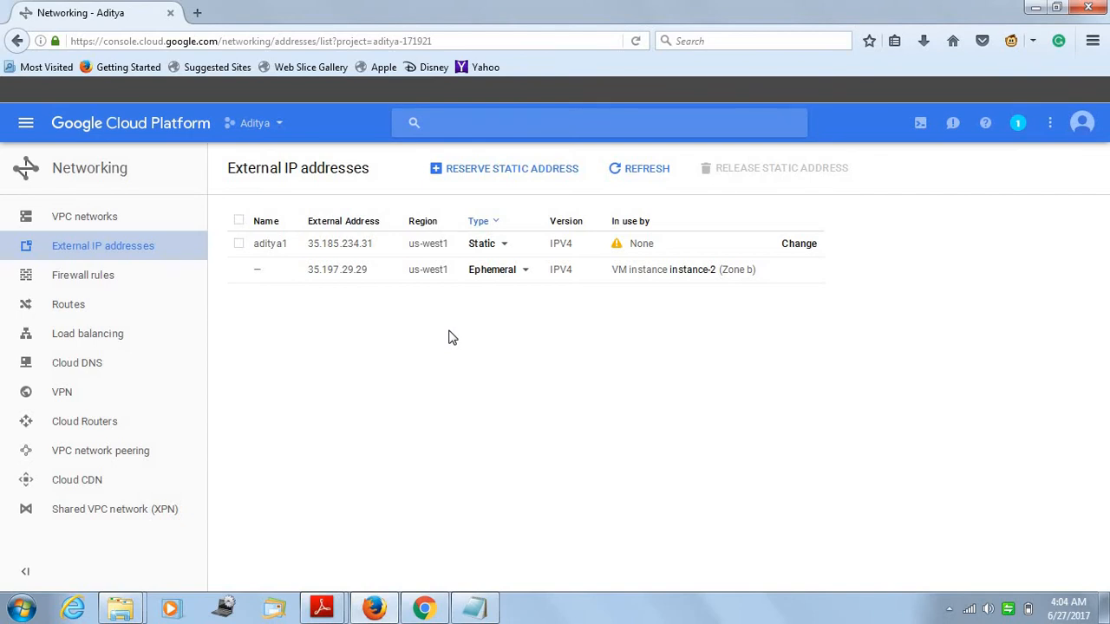
mouse_move(525, 279)
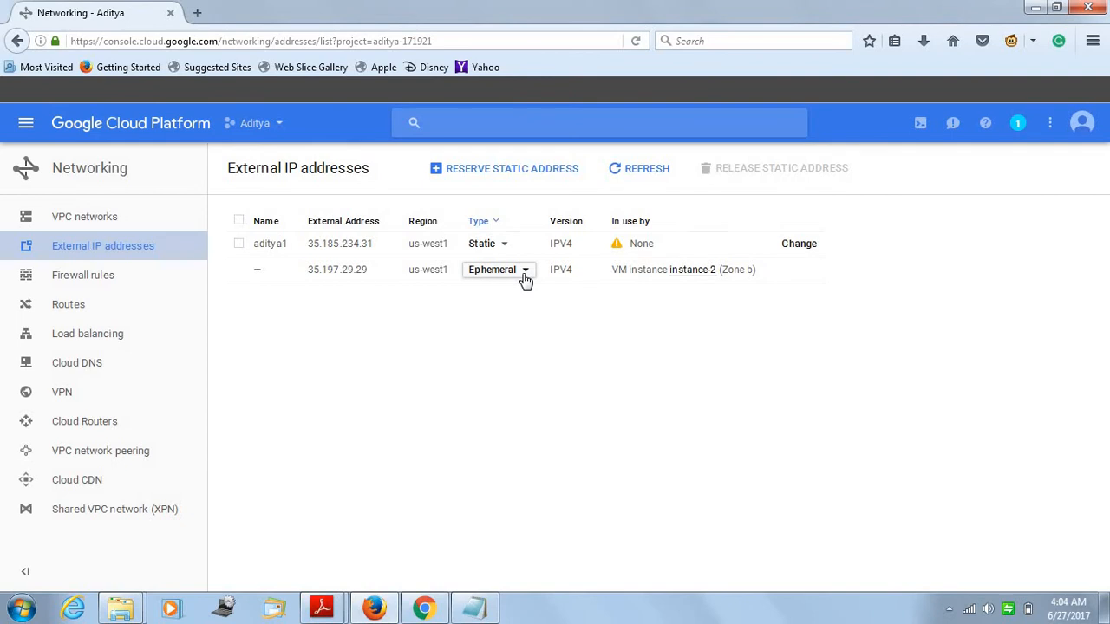
left_click(499, 270)
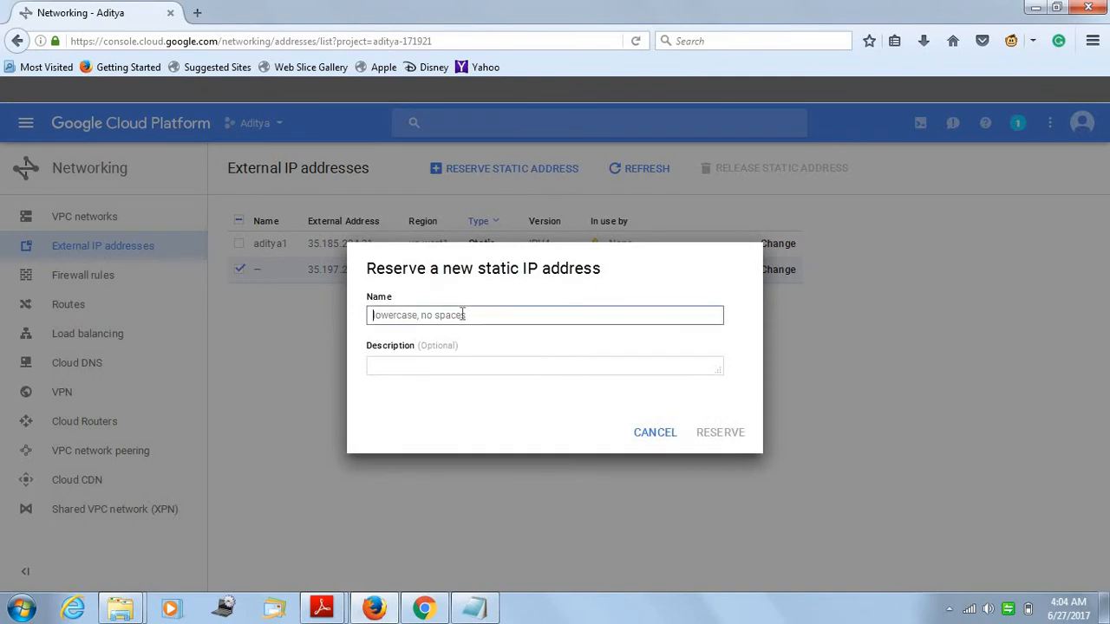
type("aditya2")
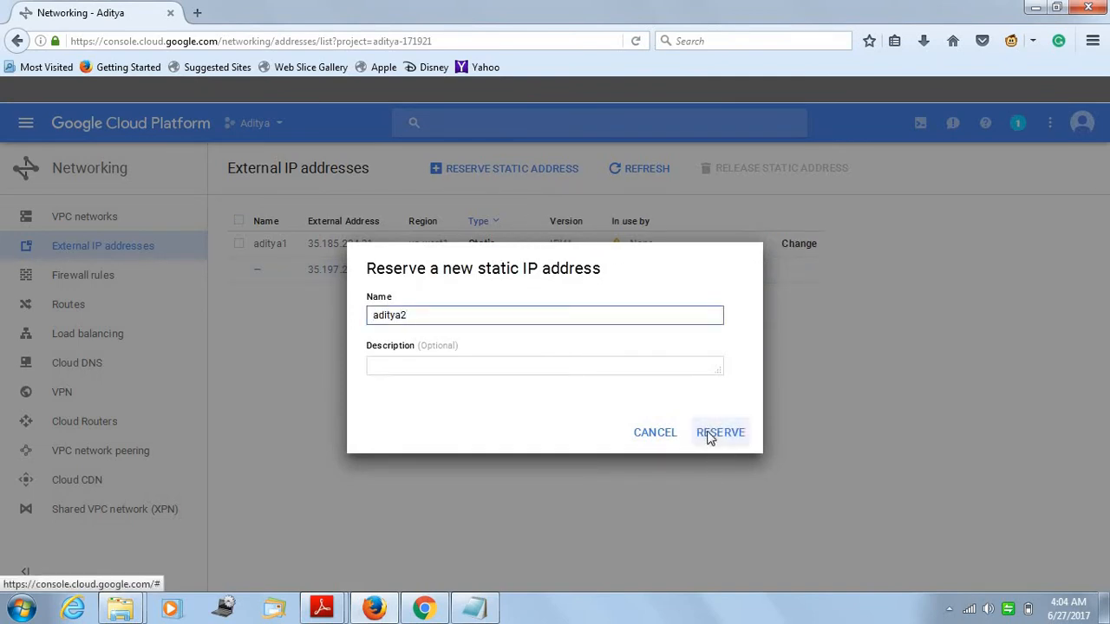
left_click(719, 432)
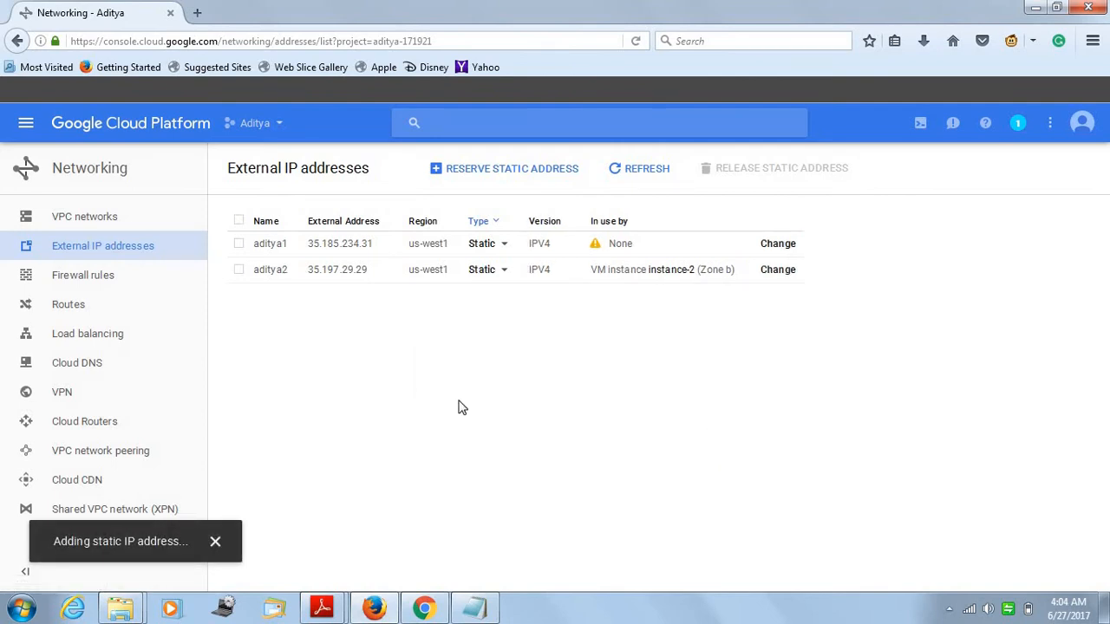
left_click(215, 541)
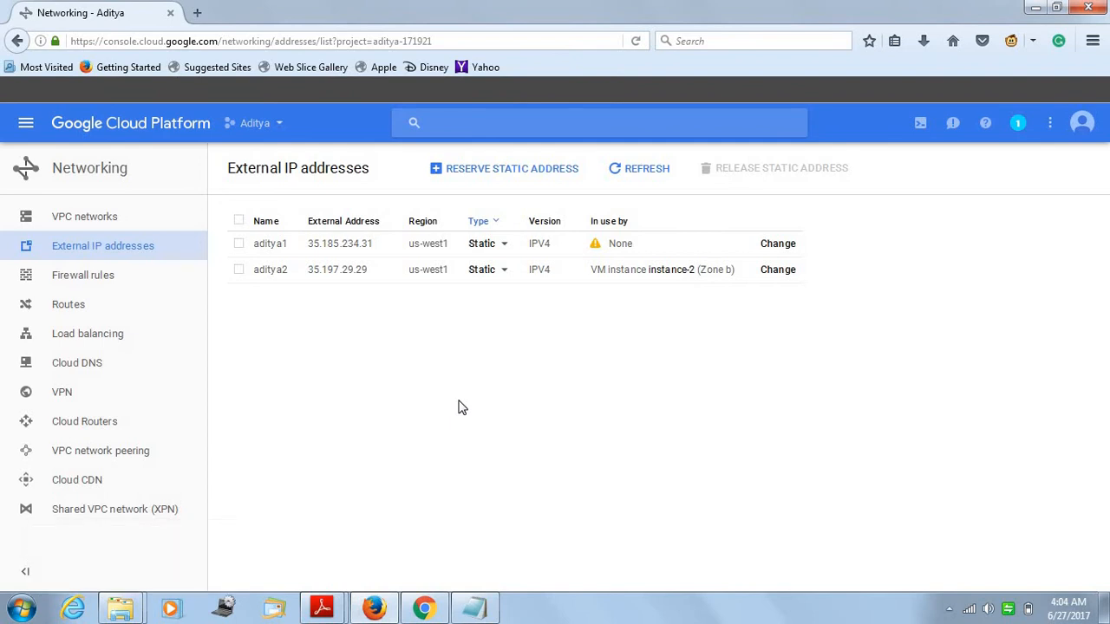
mouse_move(338, 317)
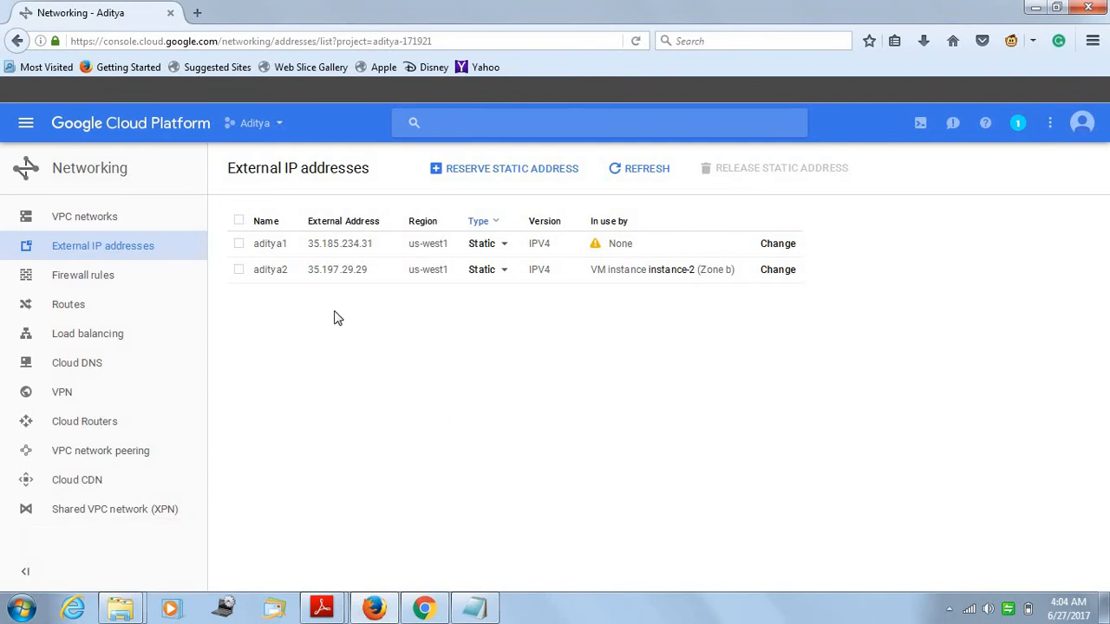
mouse_move(127, 282)
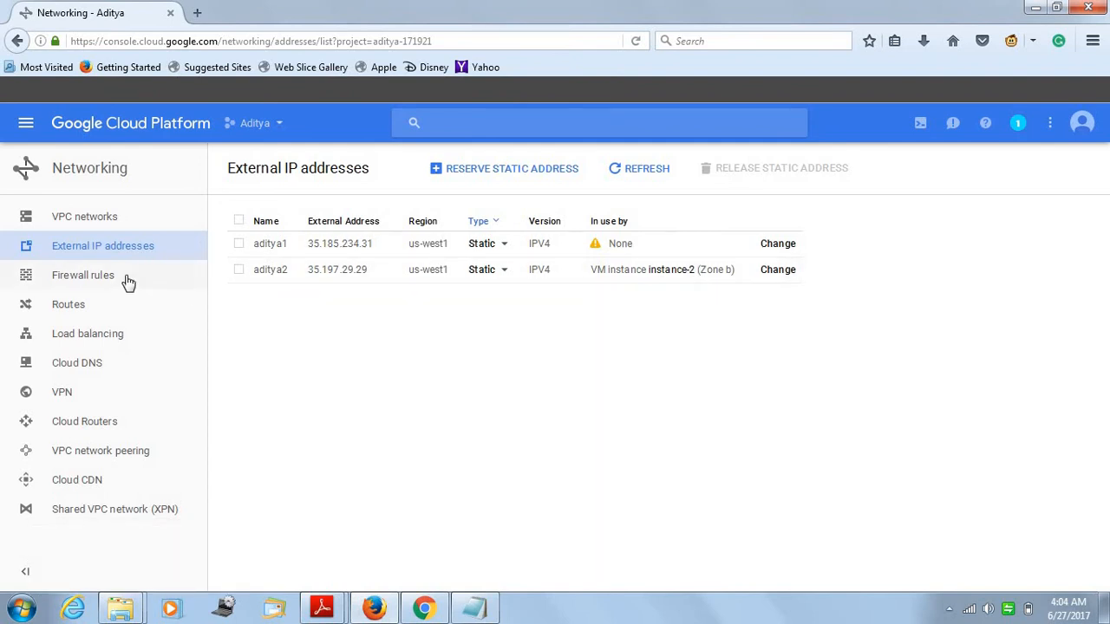
- Start a new firewall rule named aditya3
left_click(82, 275)
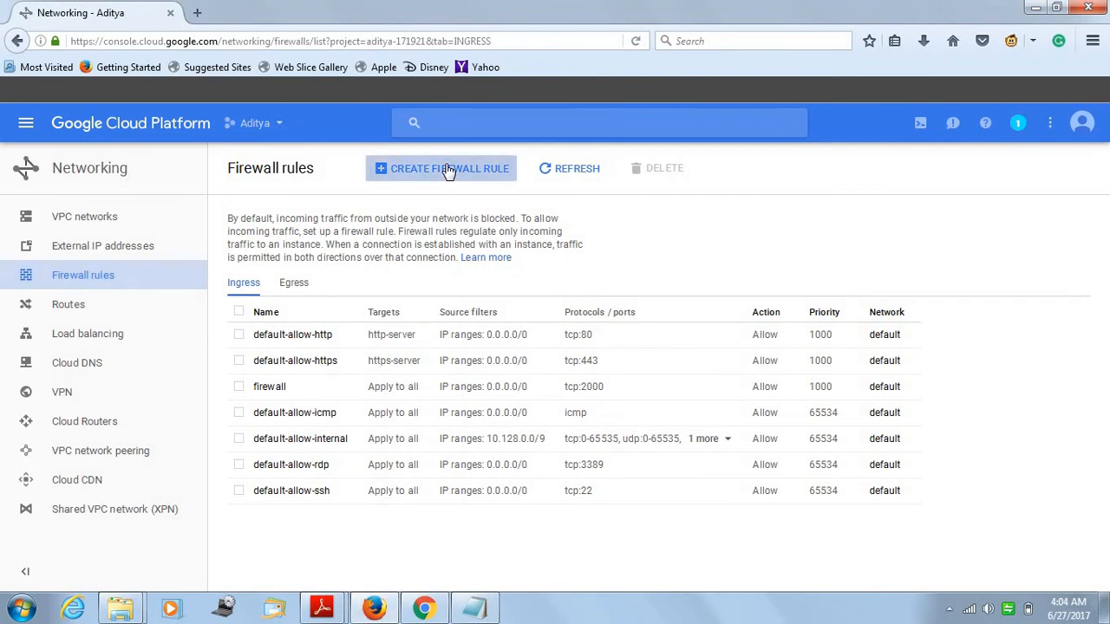
left_click(441, 168)
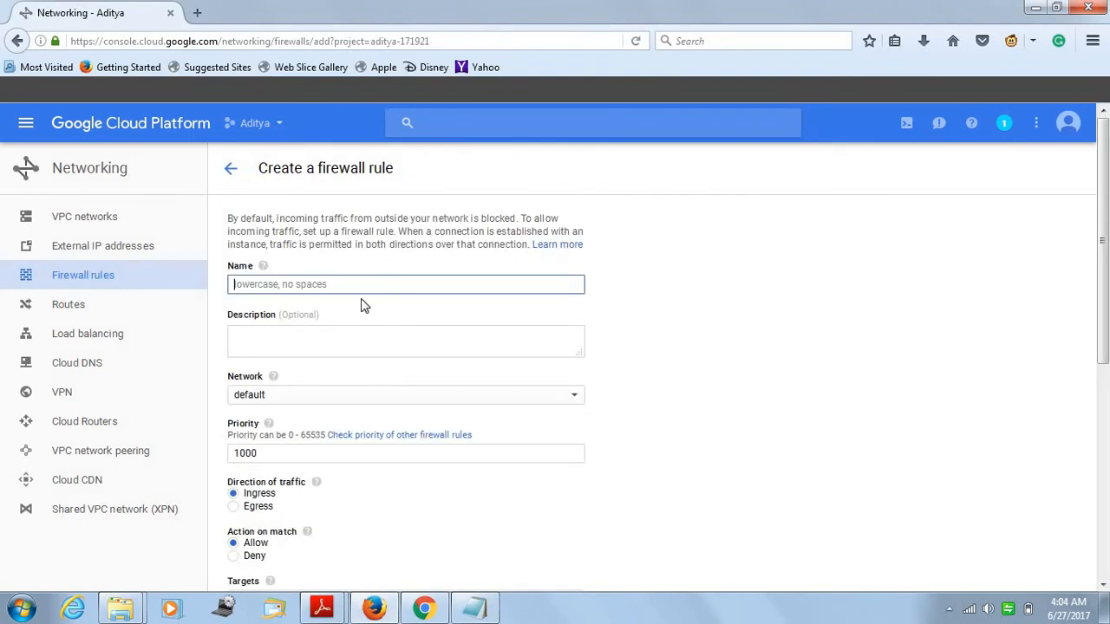
mouse_move(364, 286)
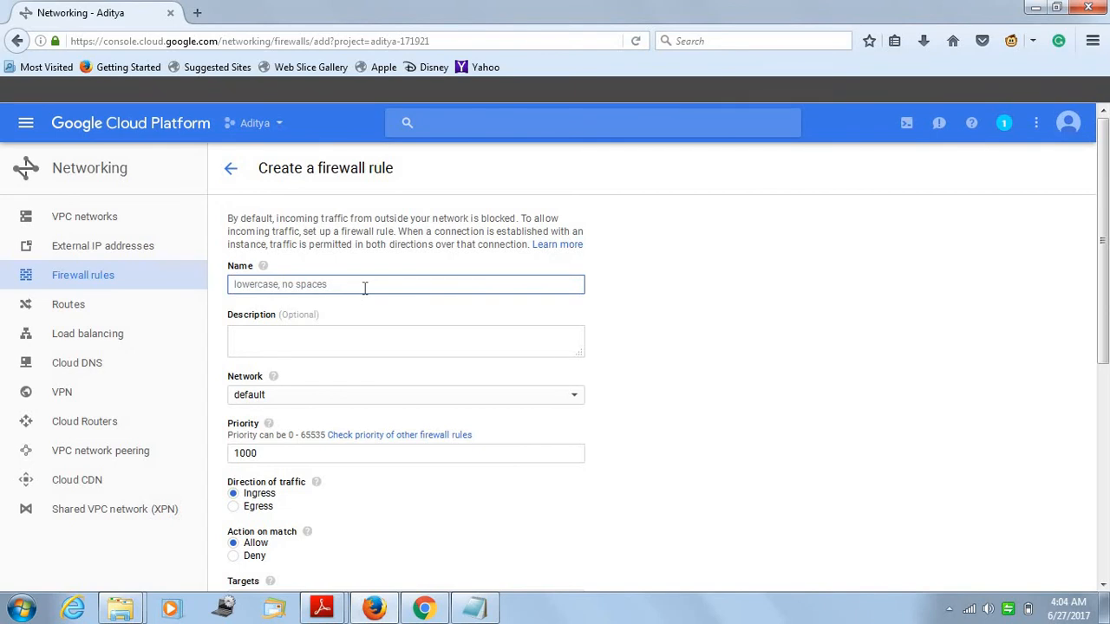
type("aditya")
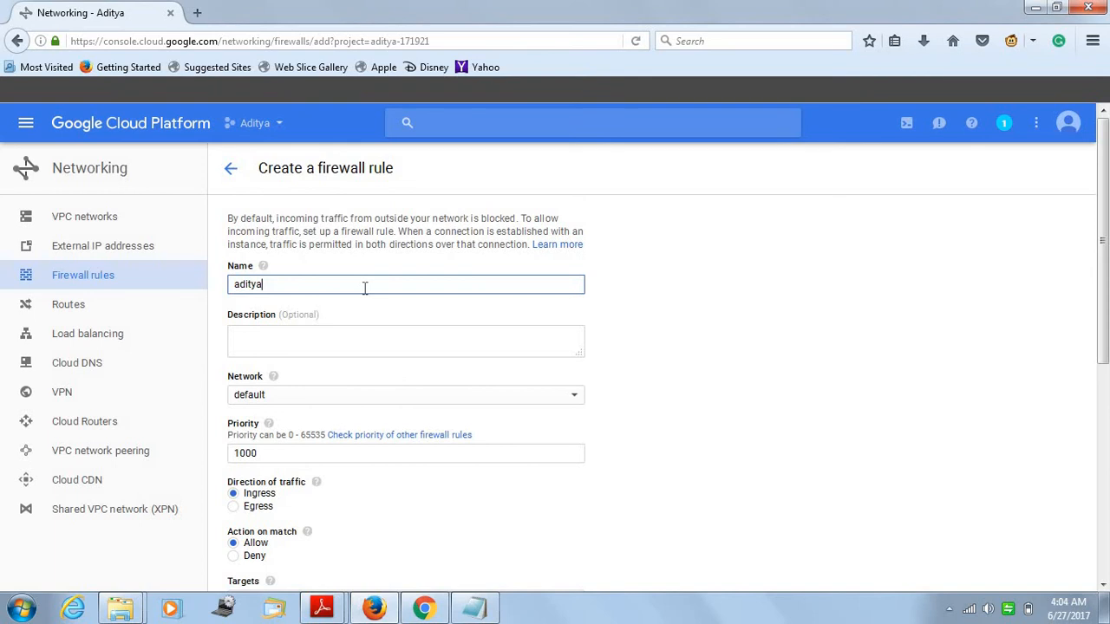
type("3")
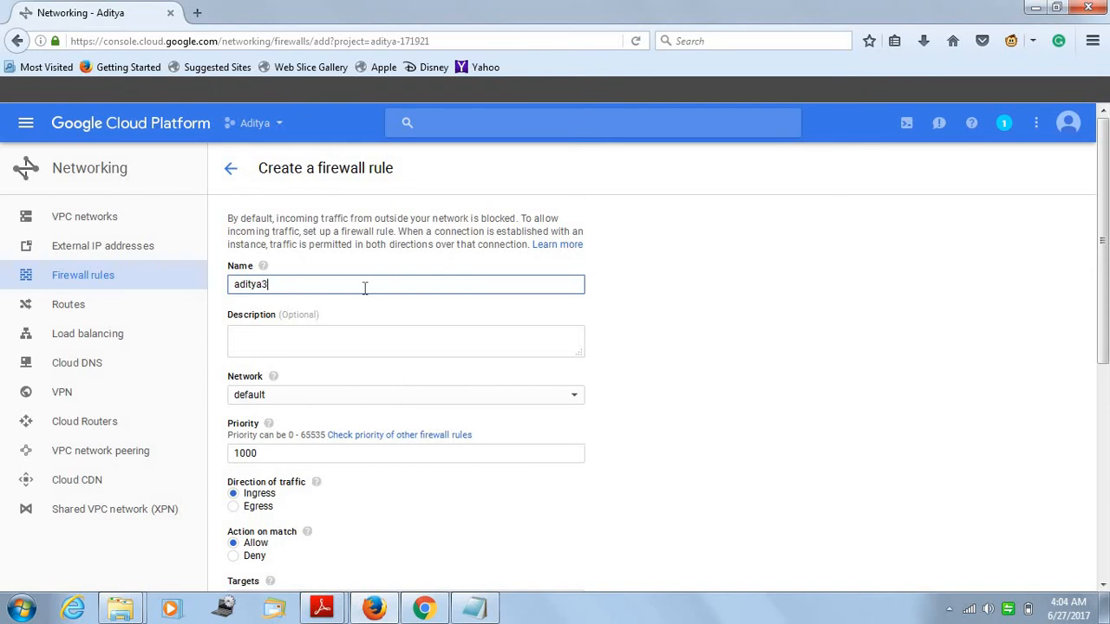
- Target all instances, allow tcp:1000 from 0.0.0.0/0, and create the rule
scroll("down", 3)
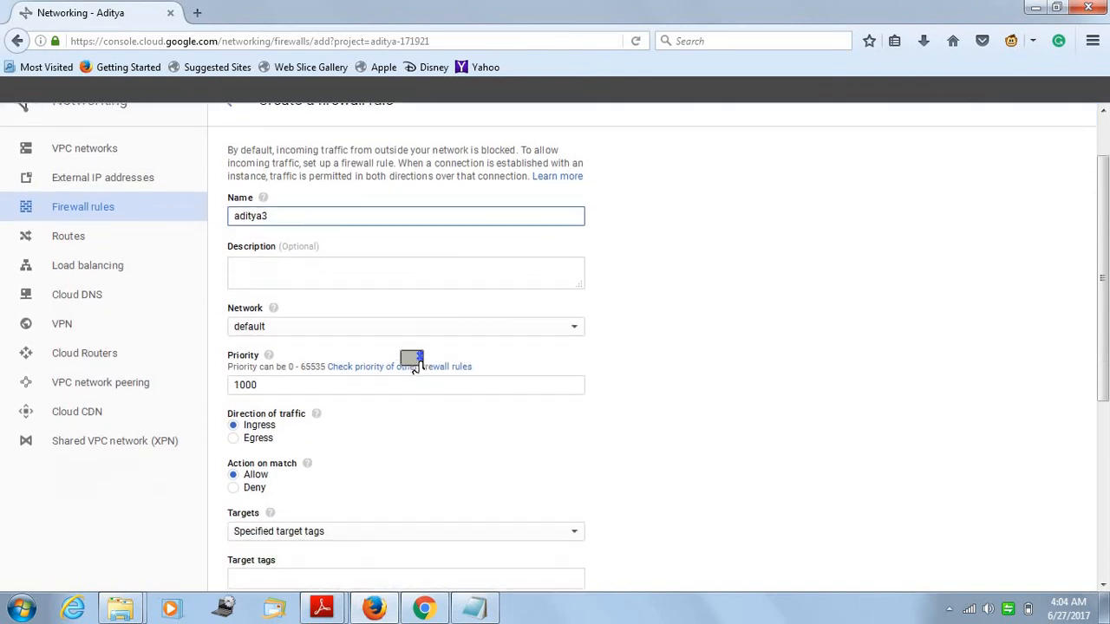
scroll("down", 3)
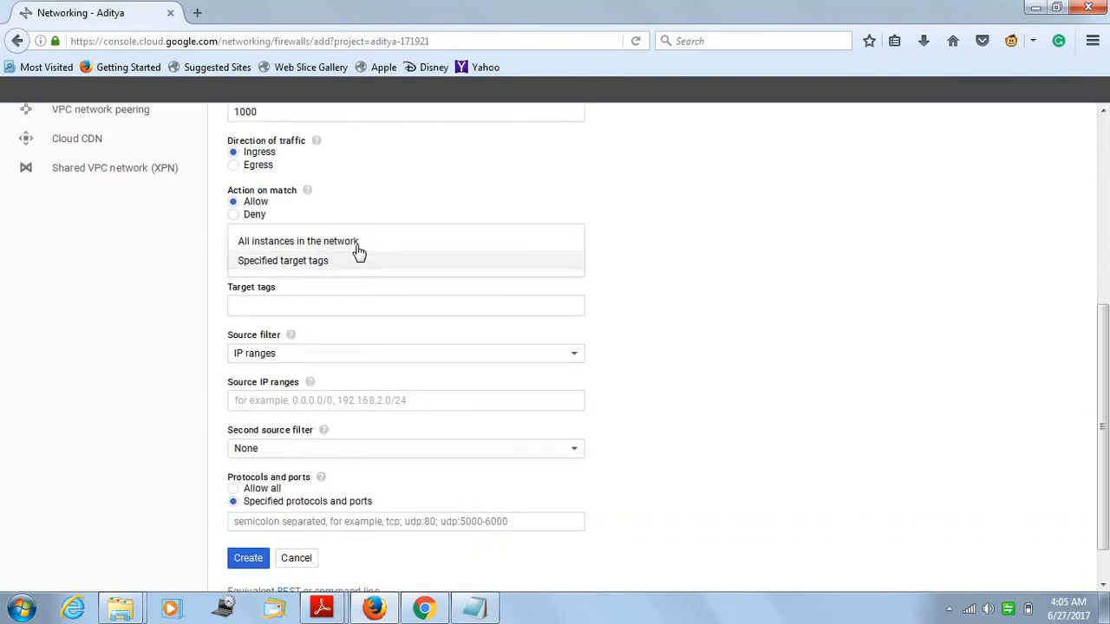
left_click(299, 241)
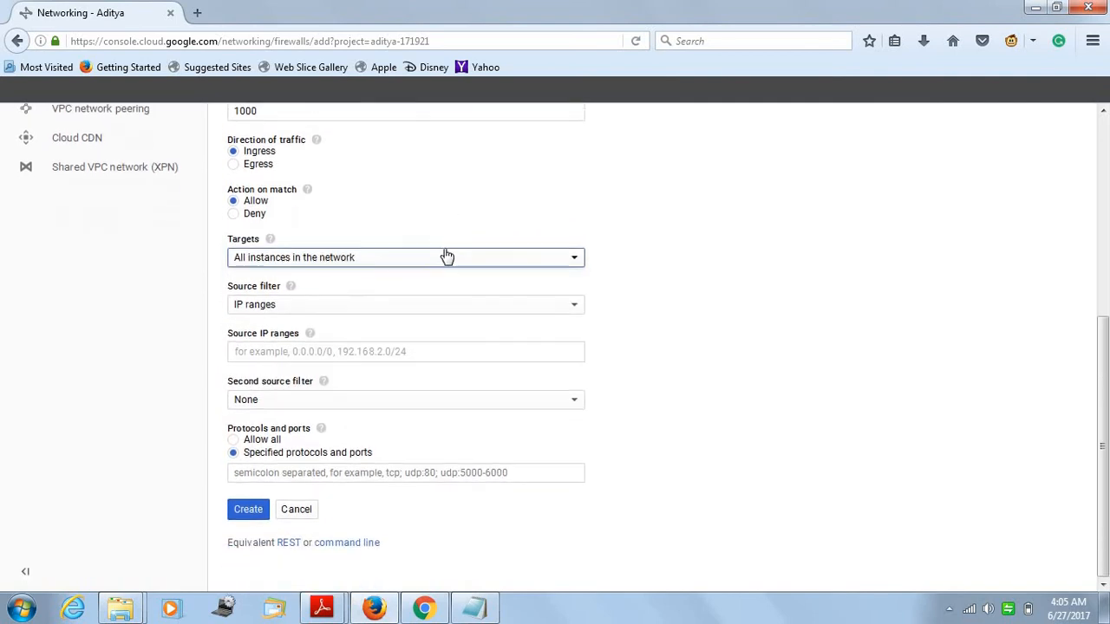
left_click(405, 351)
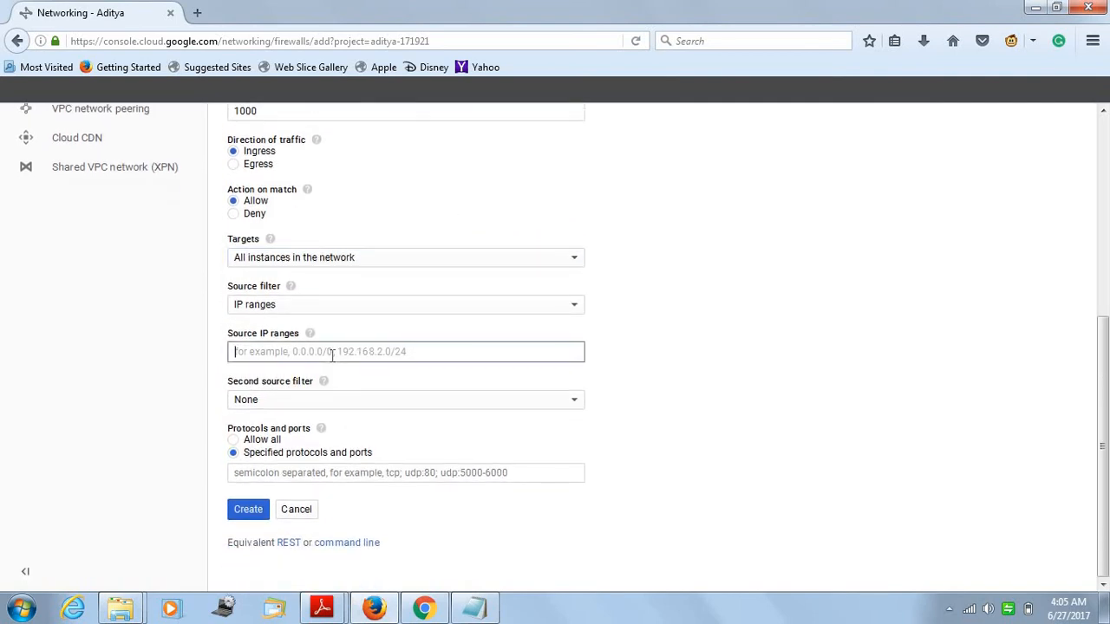
type("0.0.0.0/0")
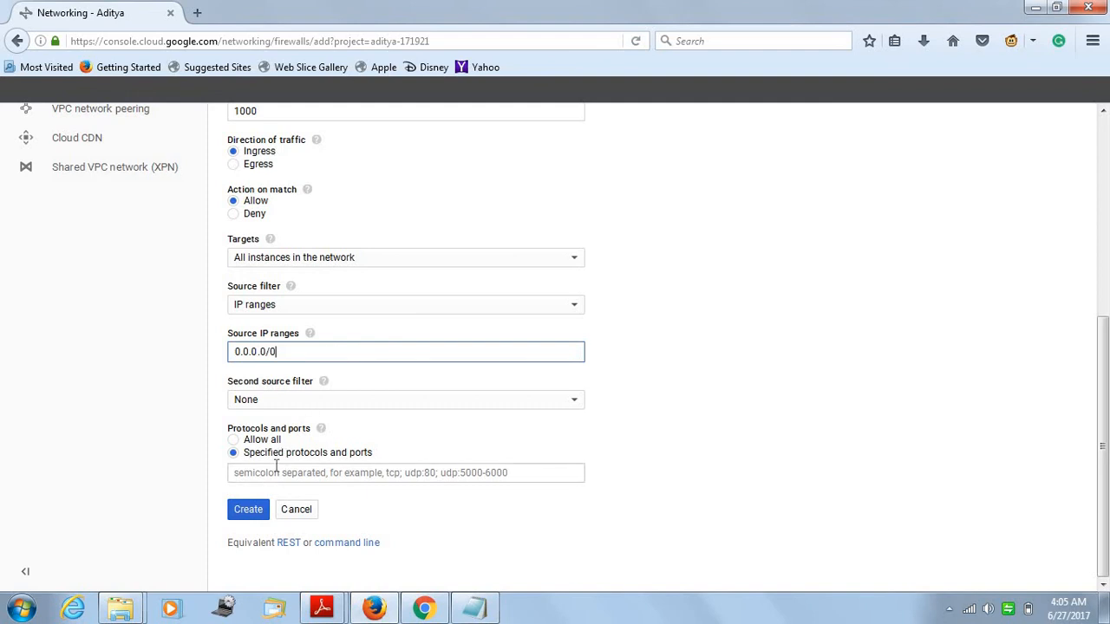
type("tc")
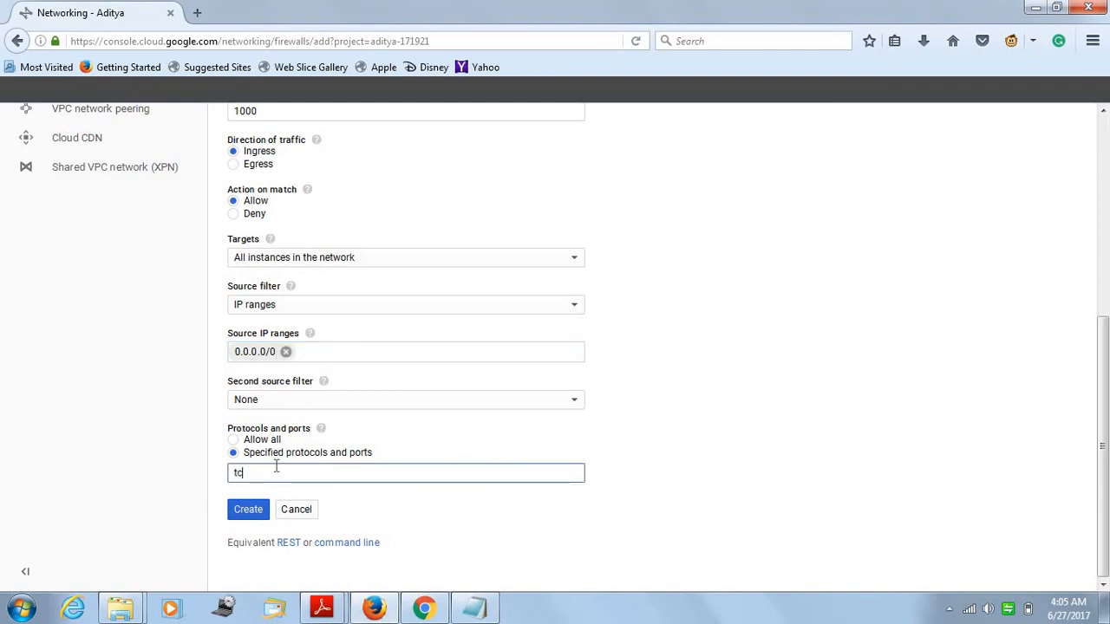
type(":")
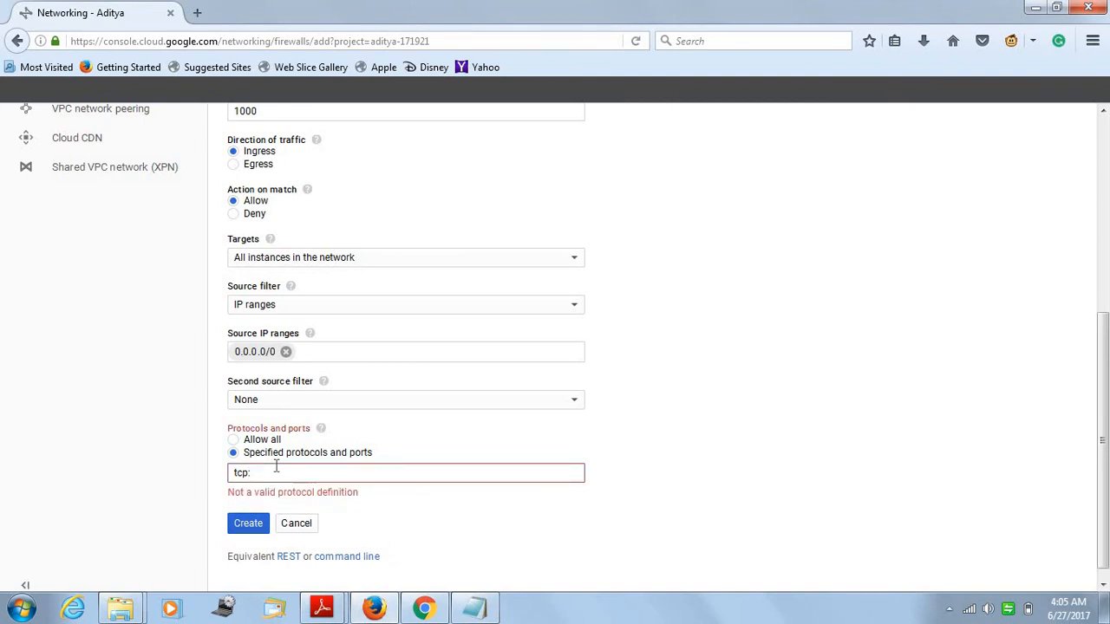
type("10")
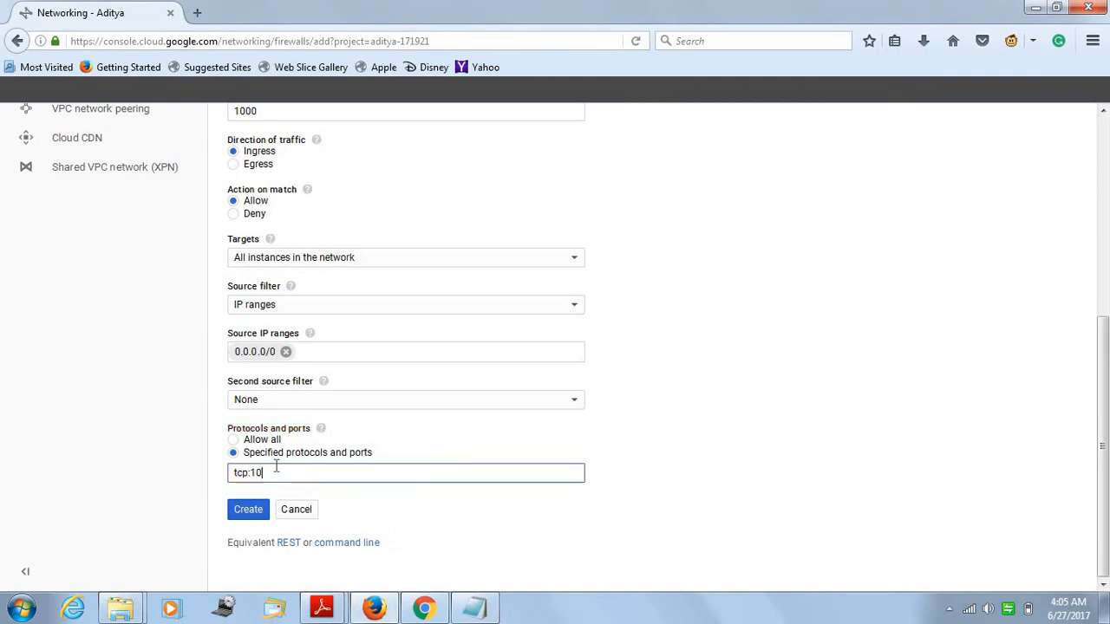
type("00")
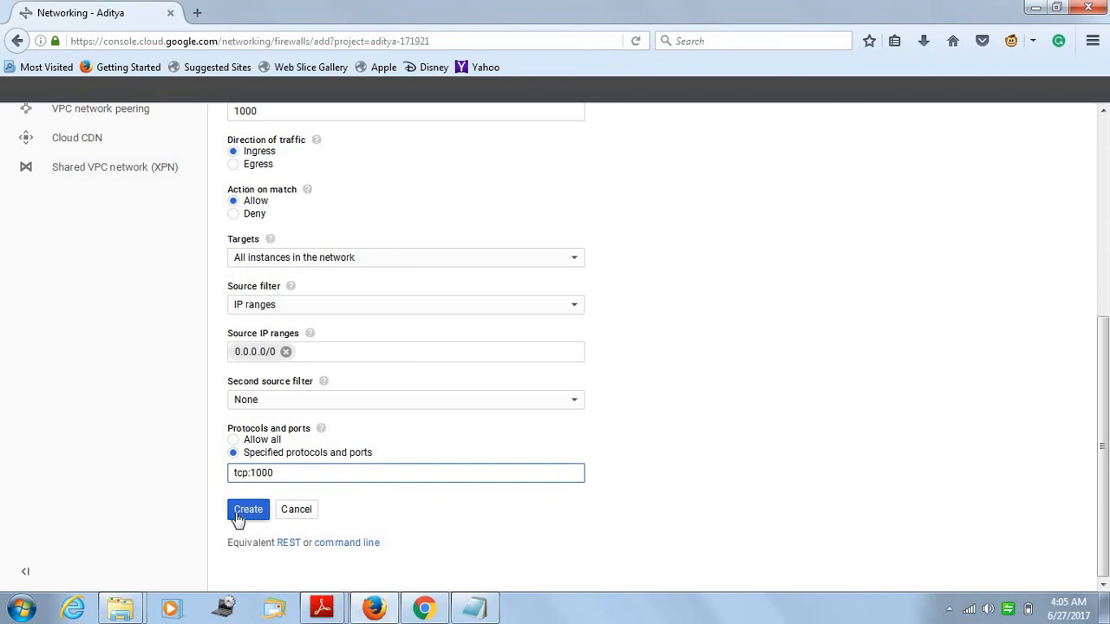
left_click(248, 509)
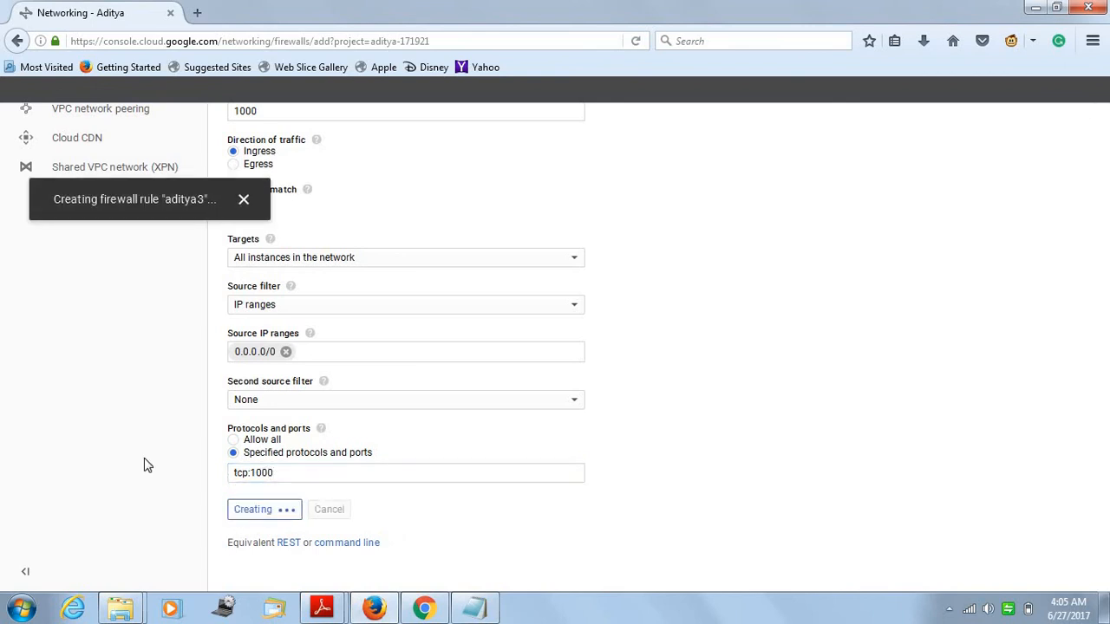
- Confirm creation of firewall rule aditya3 while the rules list loads
left_click(253, 509)
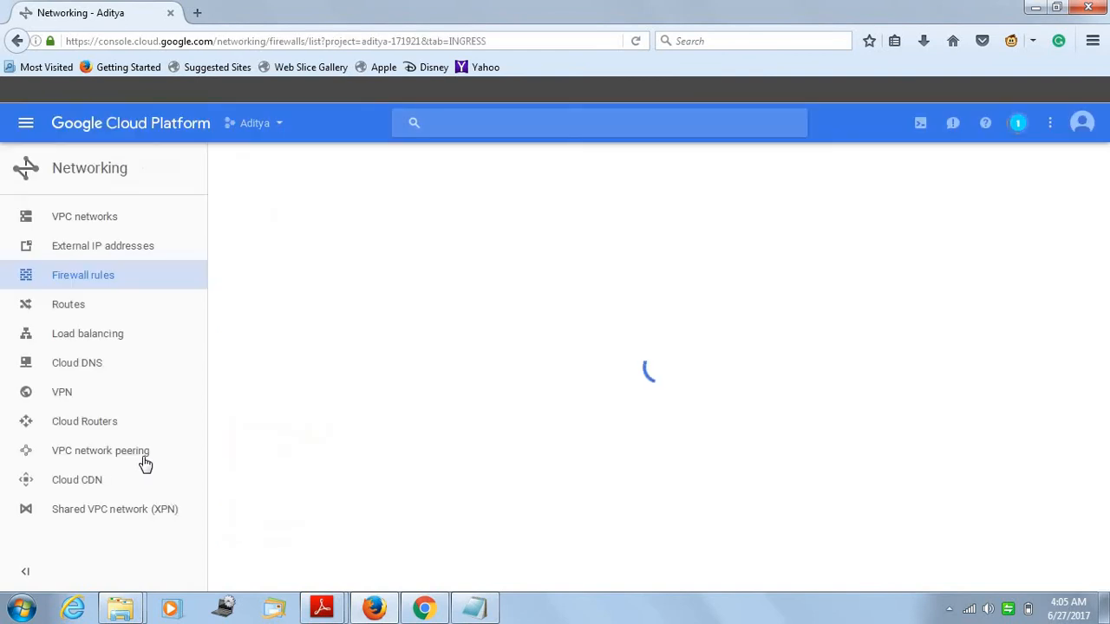
mouse_move(391, 324)
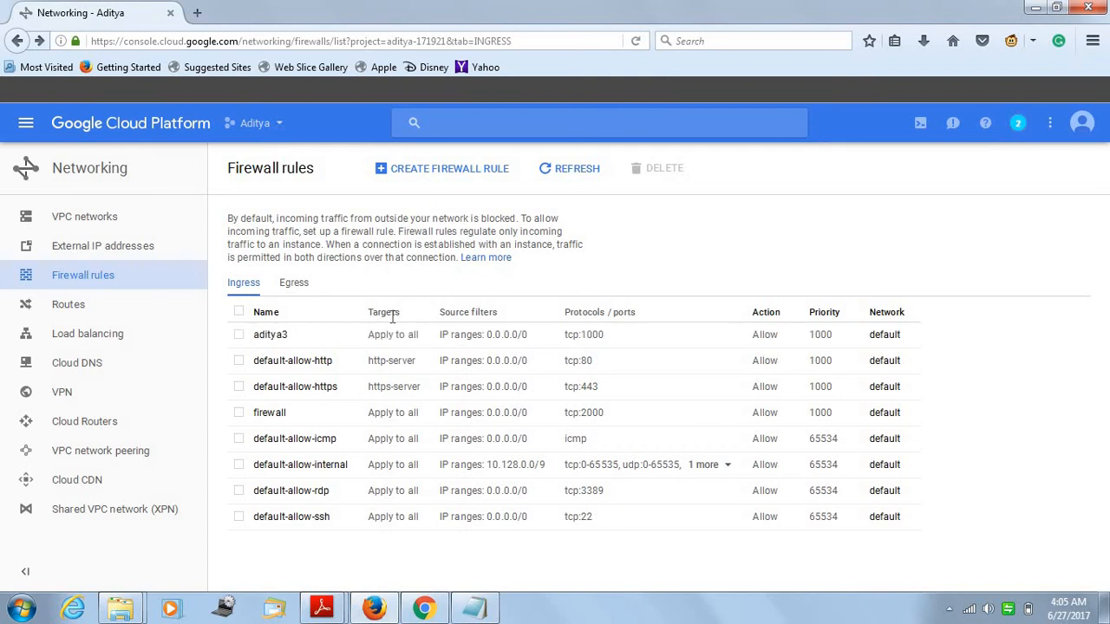
mouse_move(111, 177)
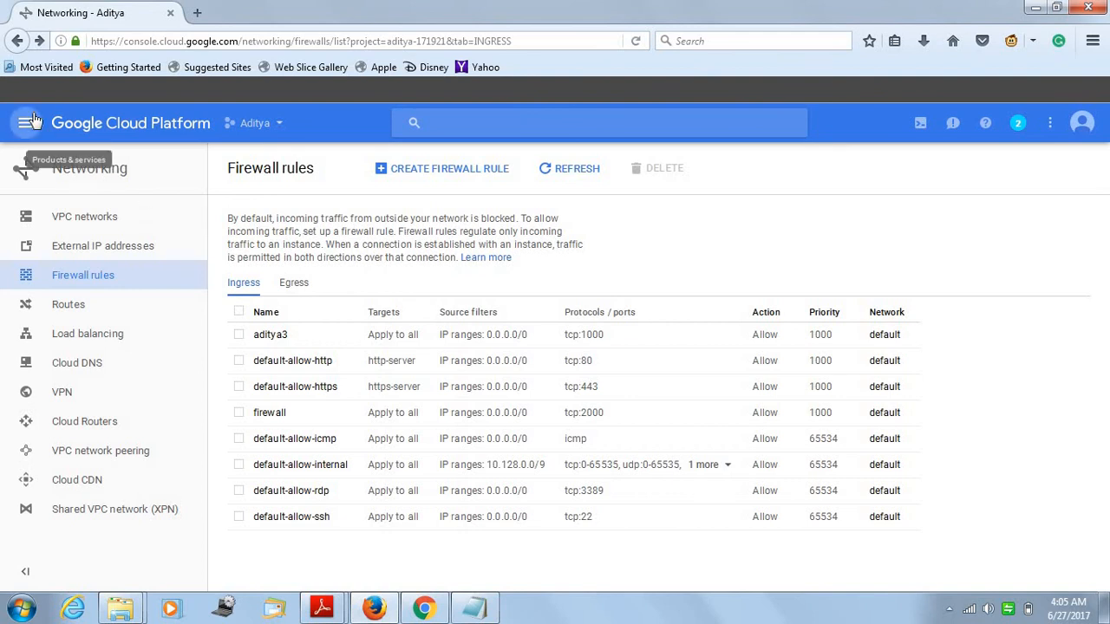
- Return to Compute Engine's VM instances page, where instance-2 shows IP 35.197.29.29
left_click(25, 122)
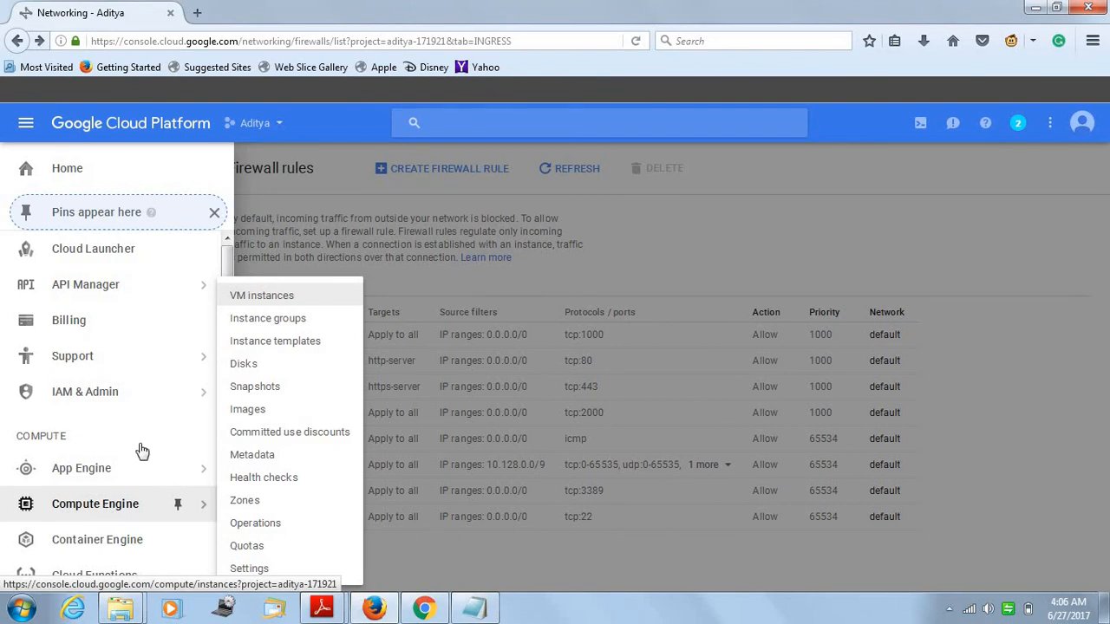
mouse_move(260, 297)
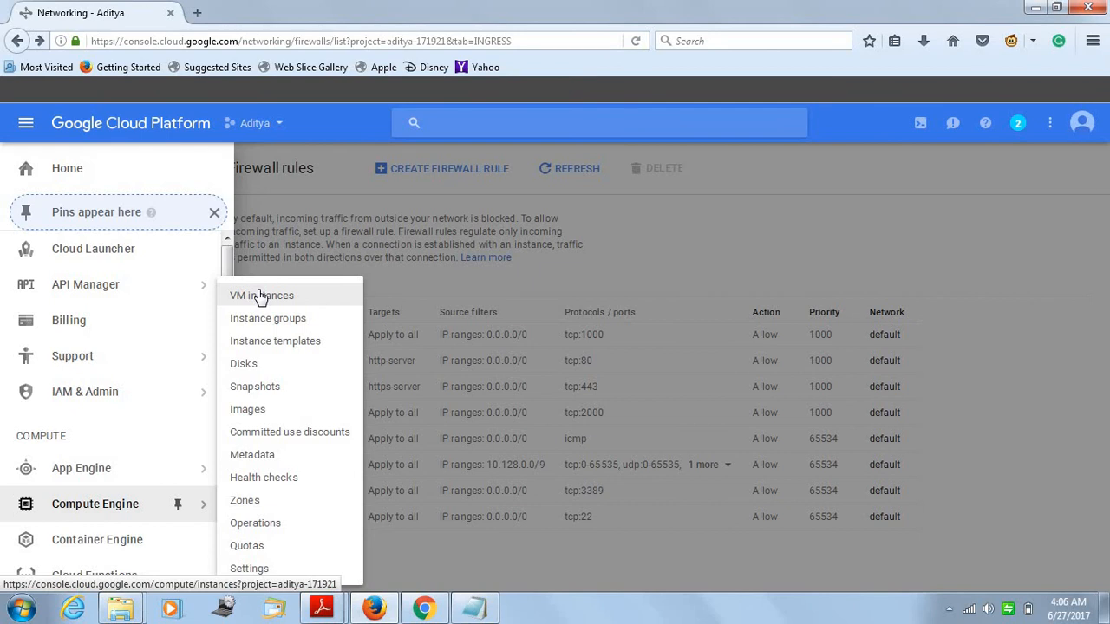
mouse_move(408, 238)
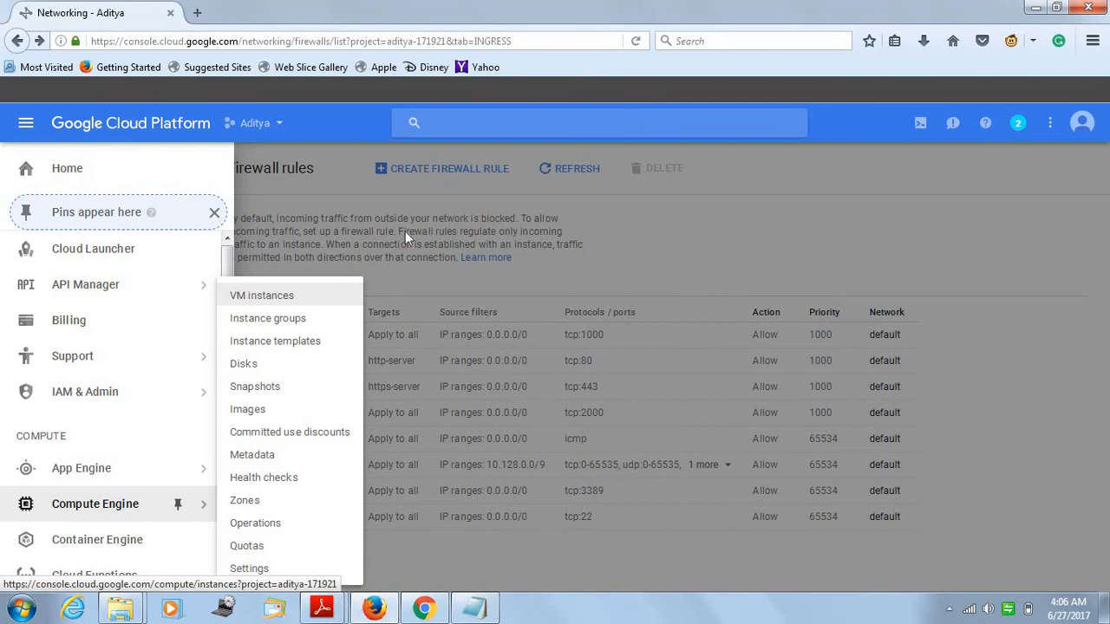
left_click(261, 295)
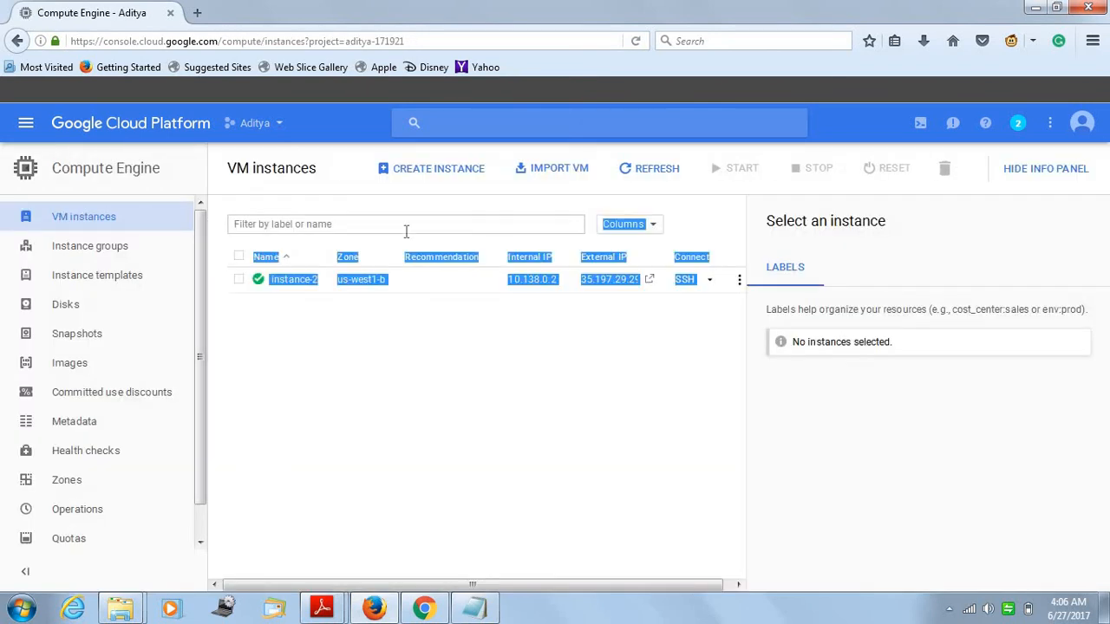
left_click(534, 378)
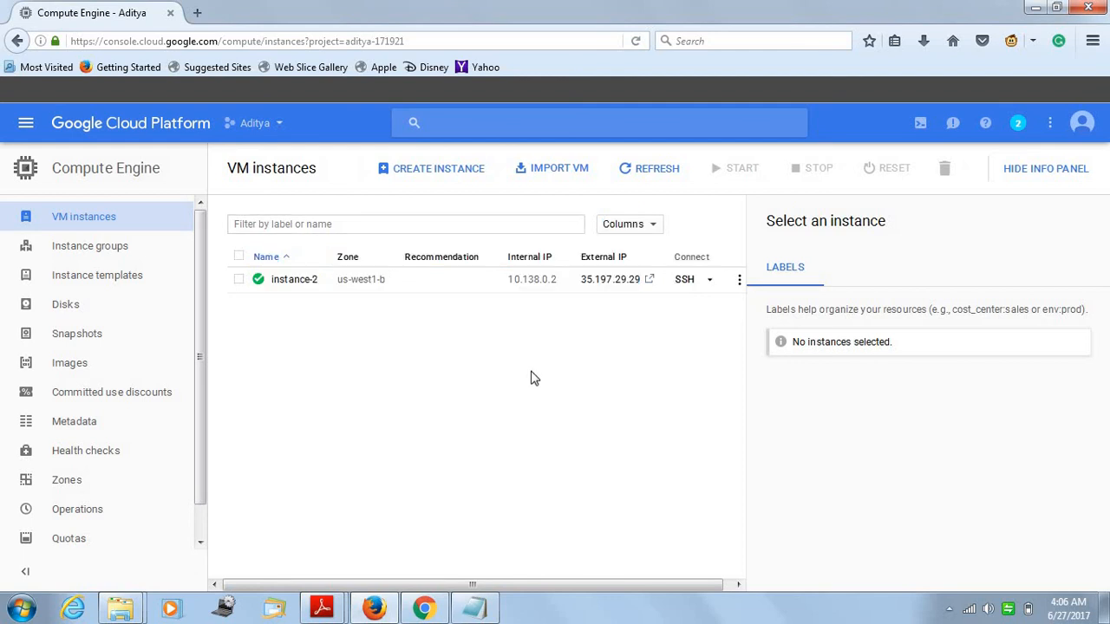
mouse_move(685, 303)
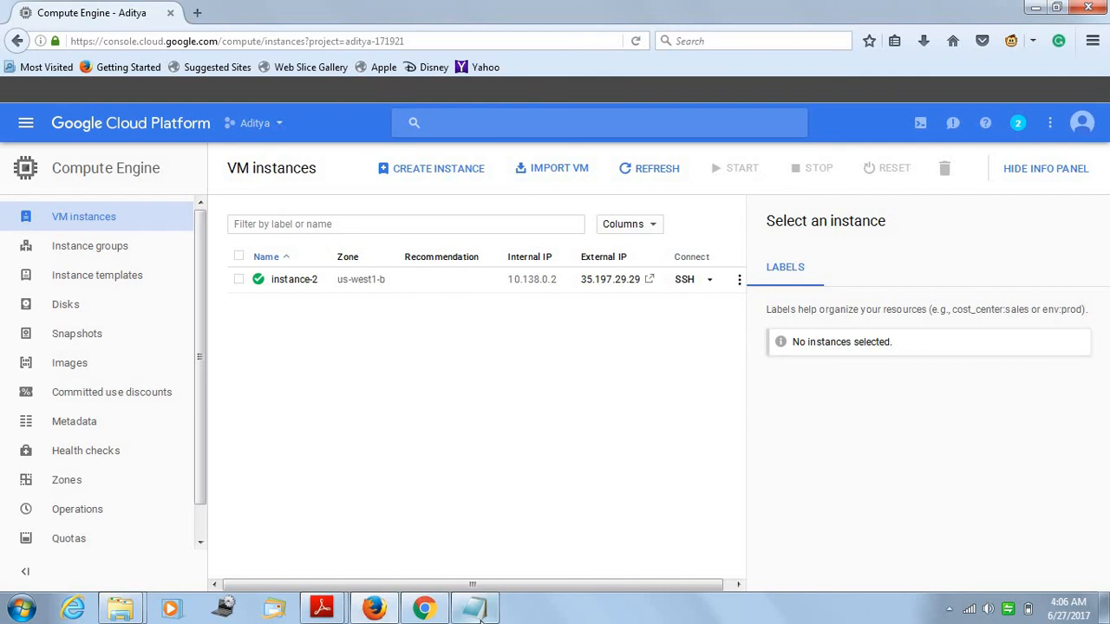
left_click(474, 607)
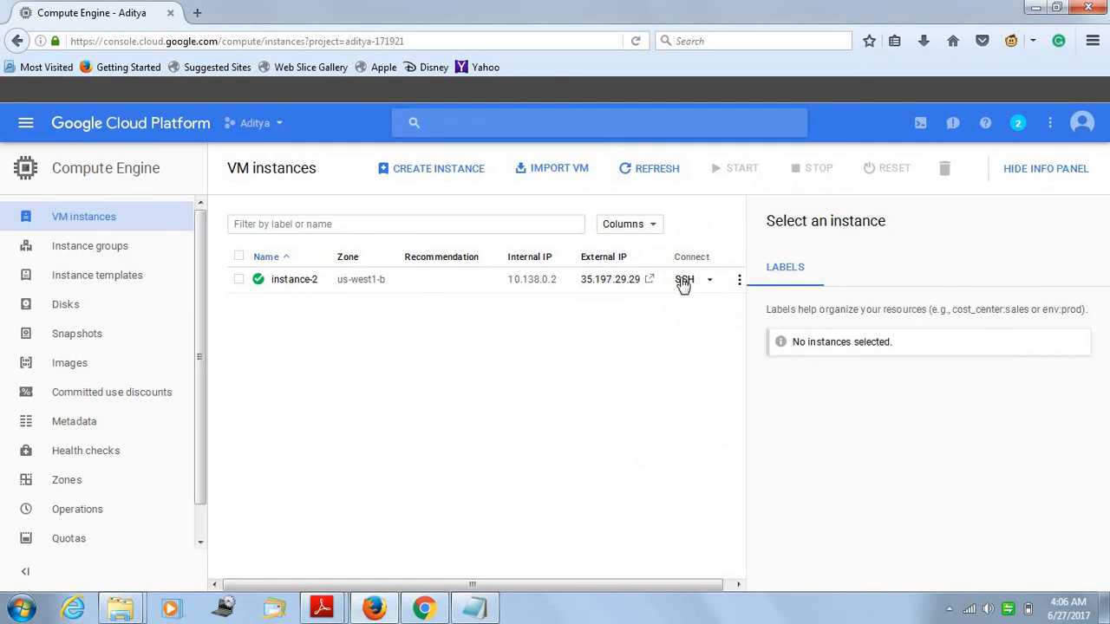
- Open a maximized browser SSH session to instance-2 showing the Ubuntu 16.04.2 welcome
left_click(685, 279)
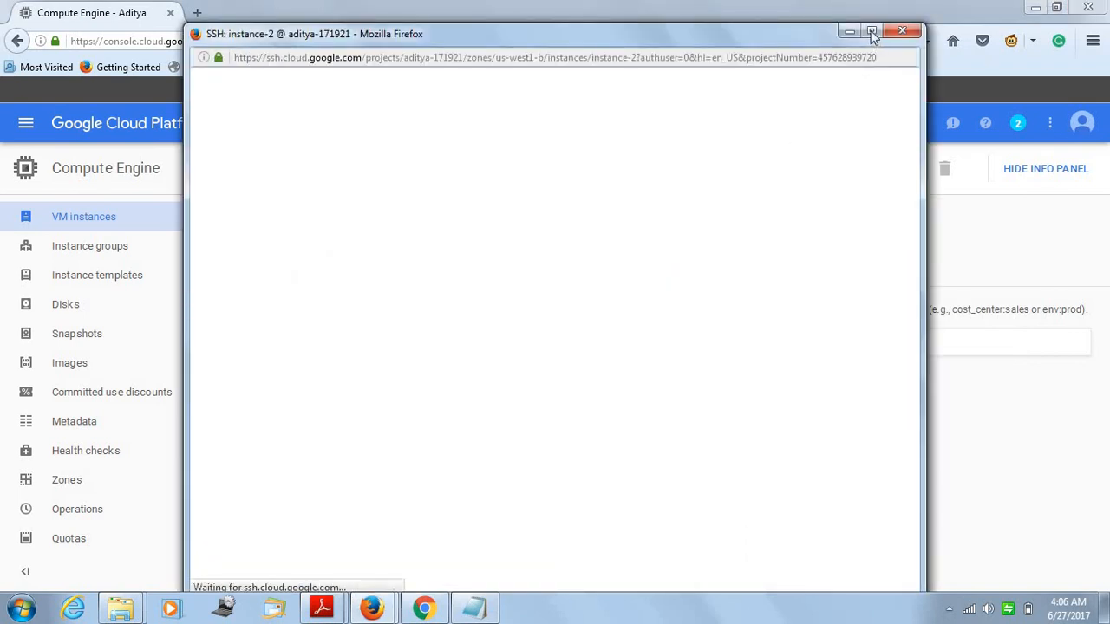
left_click(873, 33)
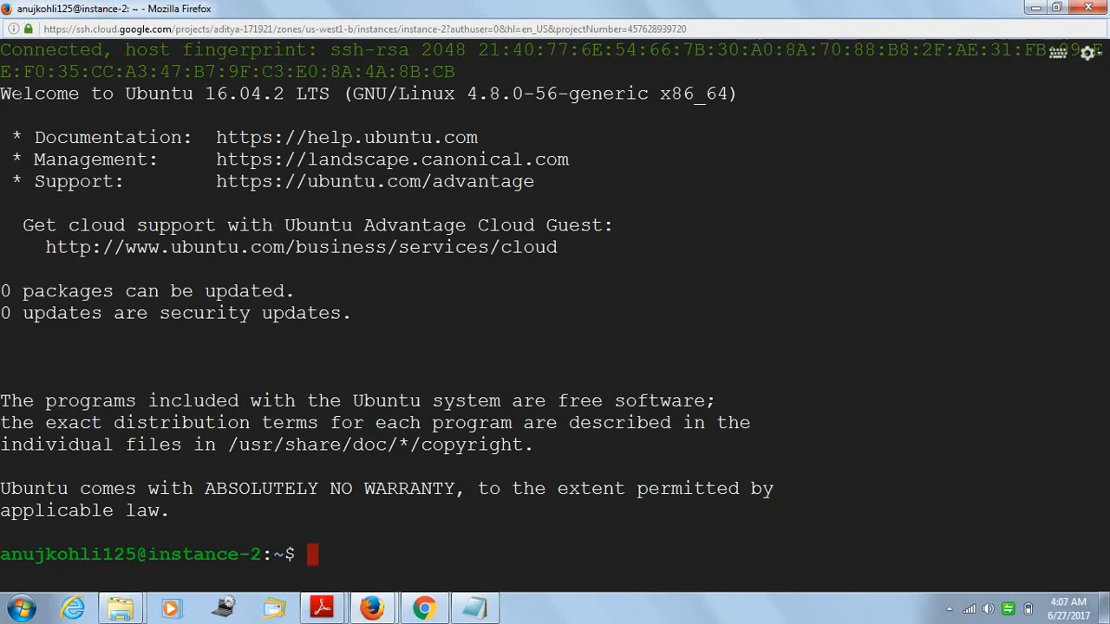
left_click_drag(0, 93, 126, 94)
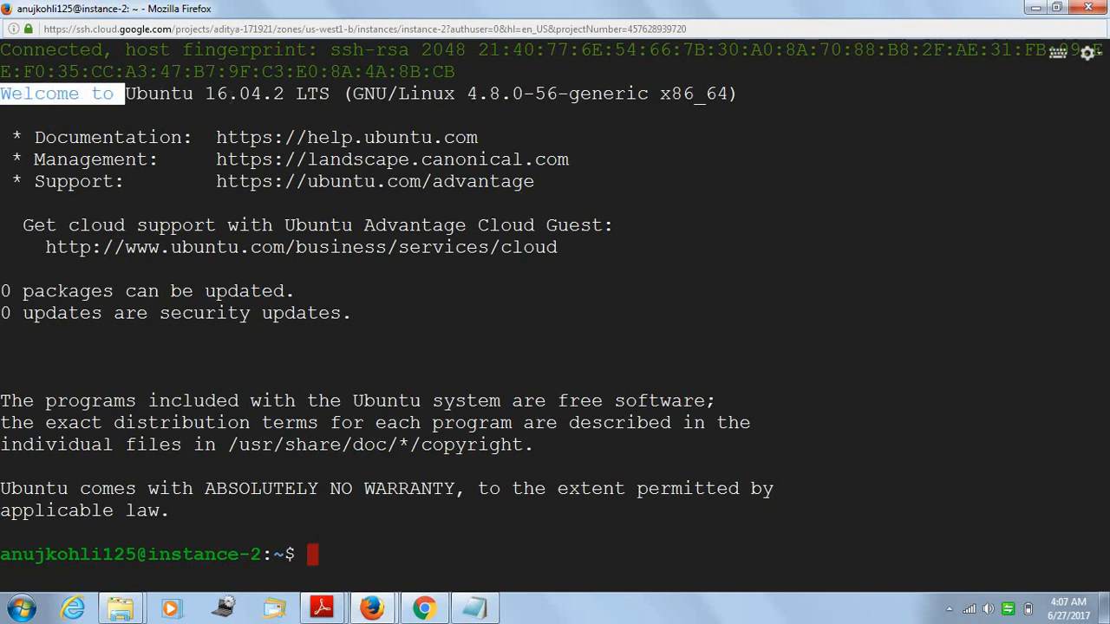